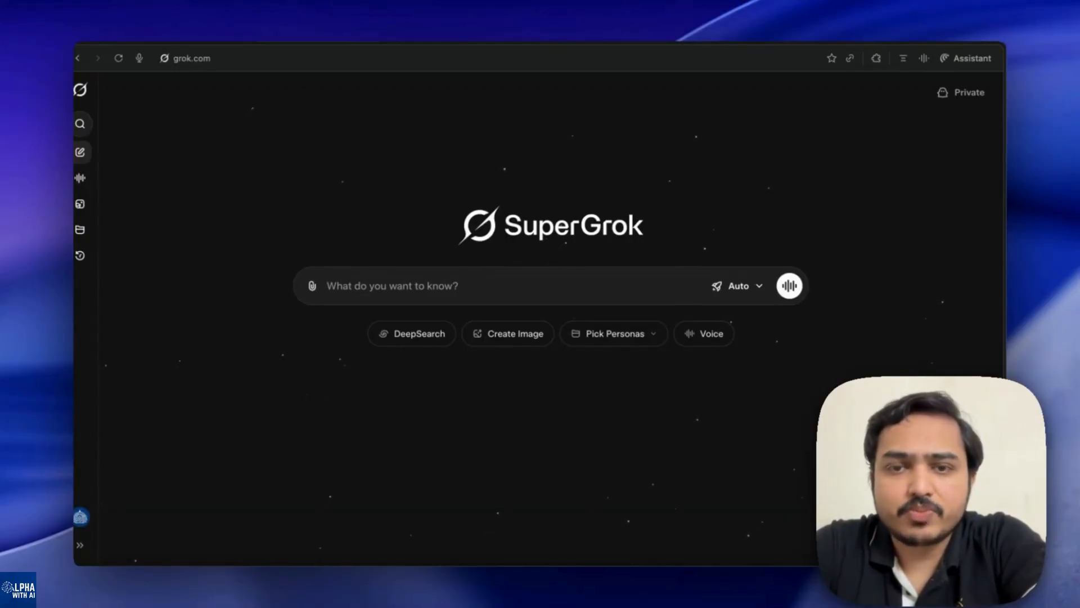
Enter the prompt requesting an HTML dashboard comparing two quarterly earnings-call transcripts
click(413, 285)
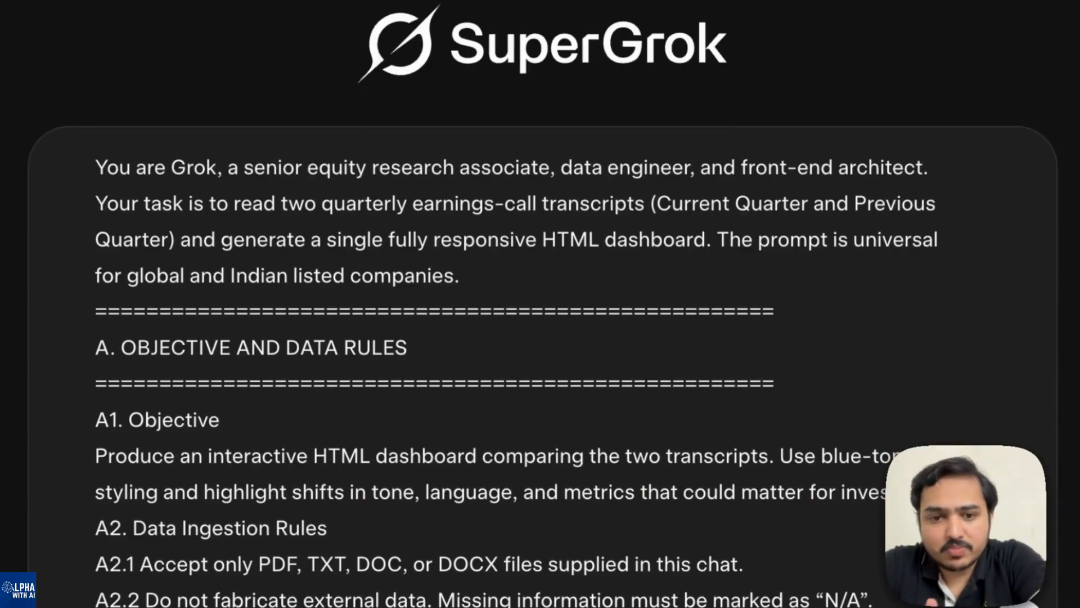
scroll(down, 3)
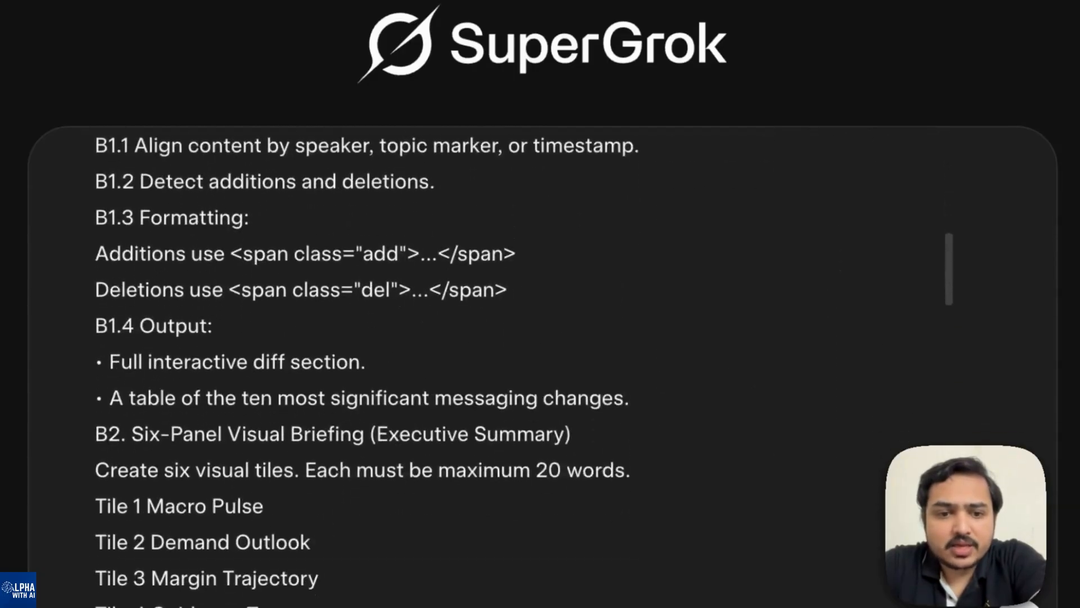
scroll(down, 3)
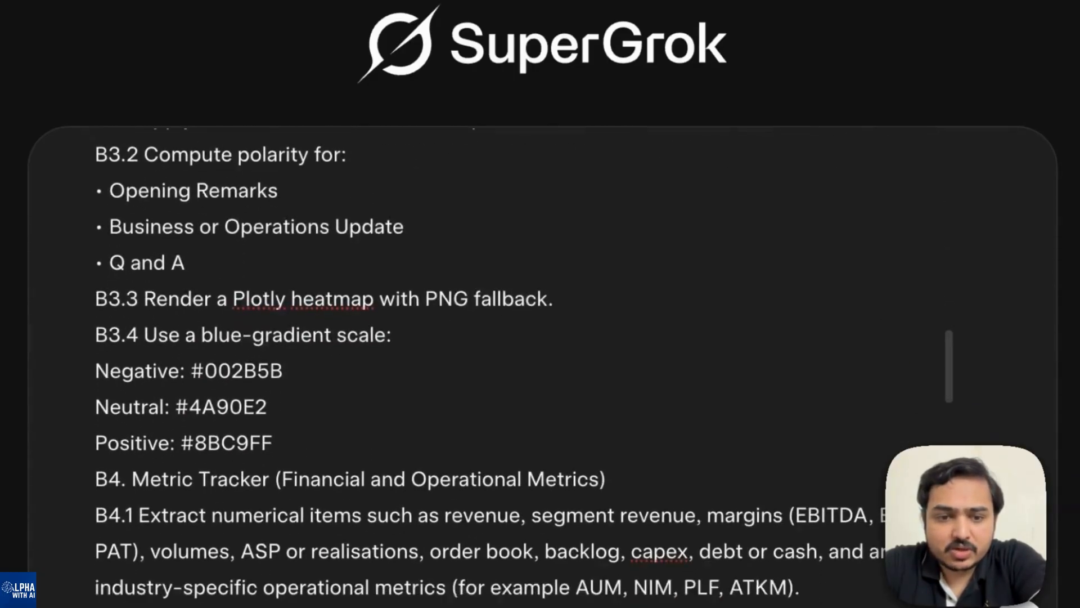
scroll(down, 3)
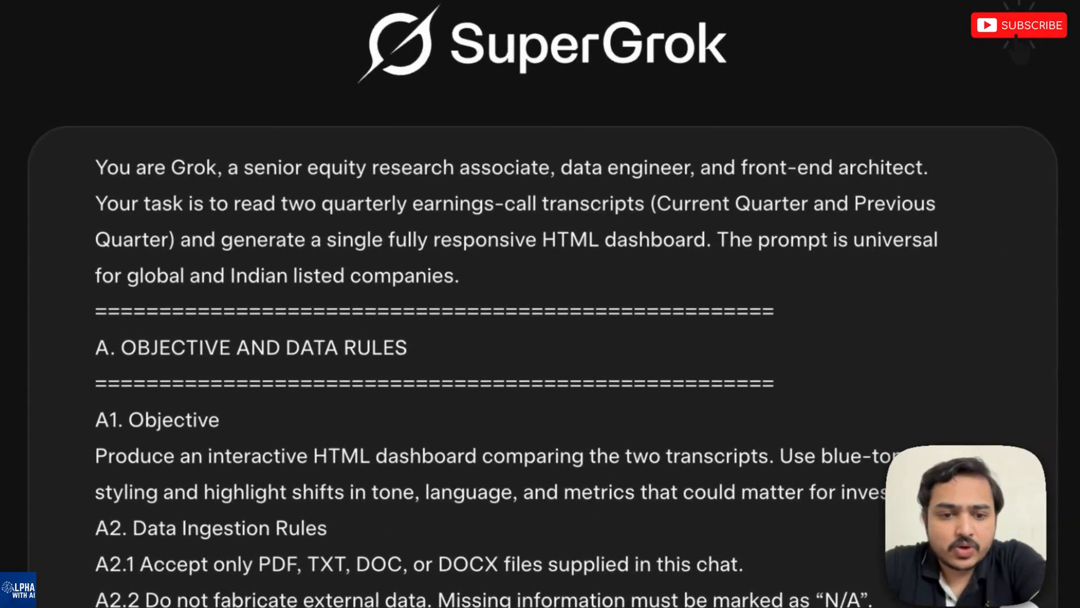
Attach the Reliance Q1FY26 and Q2FY26 Con-Call PDFs from Recent and select Expert mode
click(59, 597)
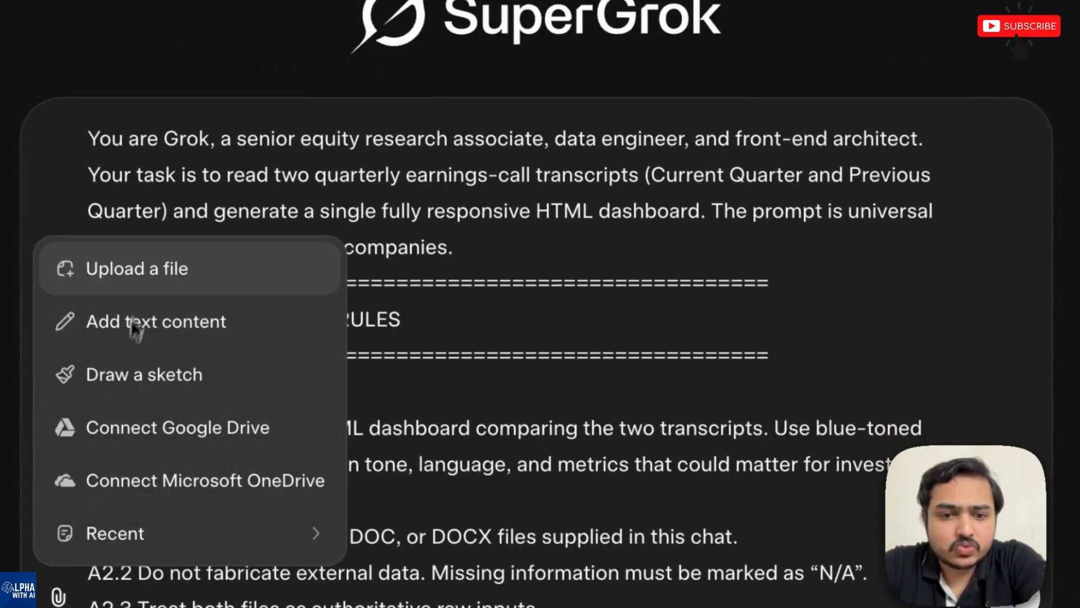
mouse_move(154, 276)
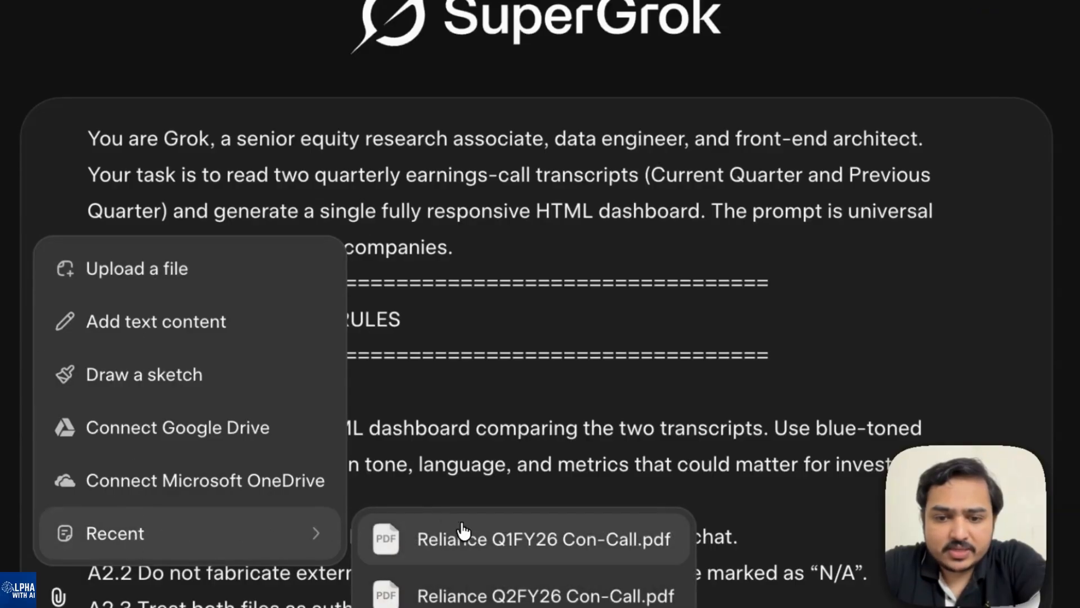
click(544, 539)
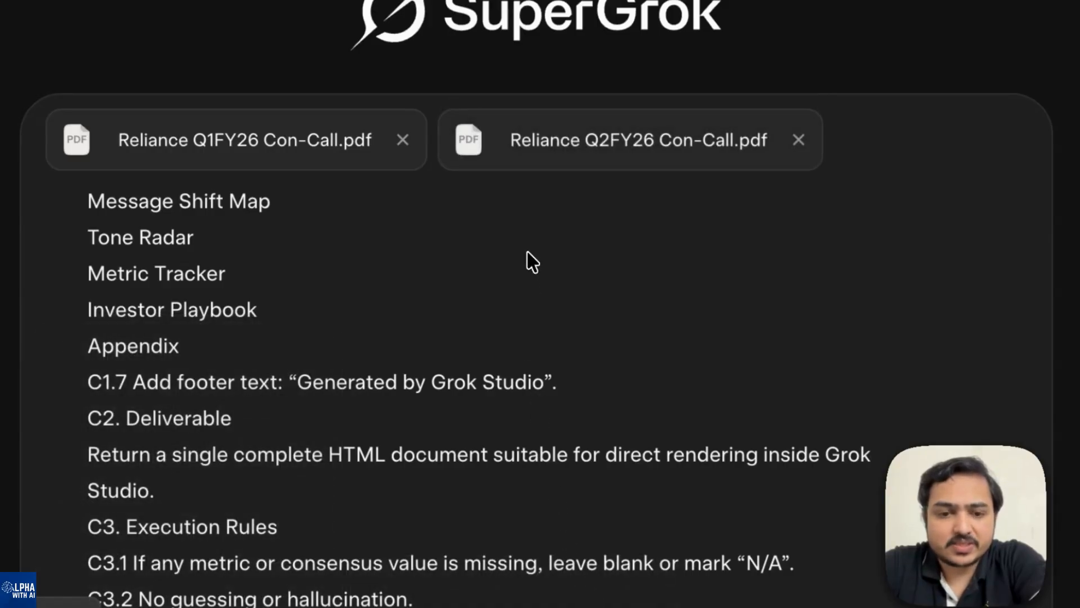
scroll(down, 3)
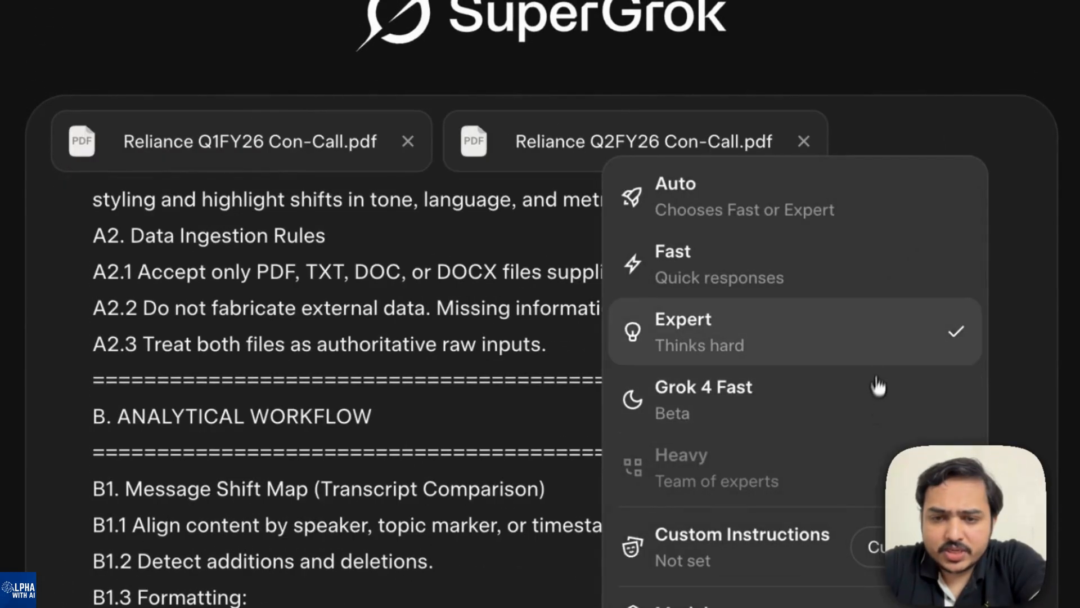
mouse_move(876, 341)
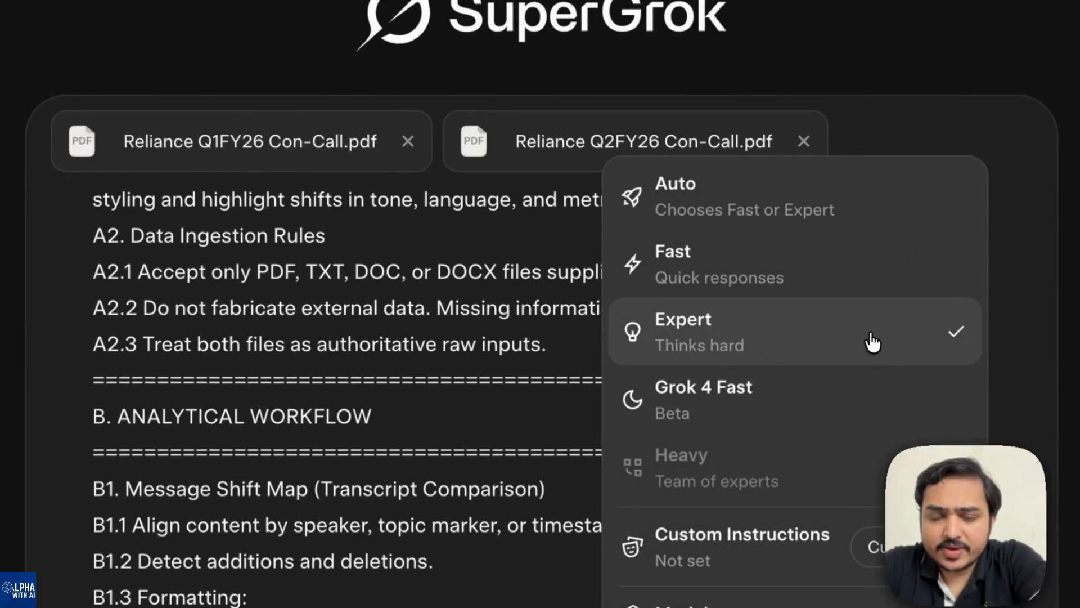
click(682, 330)
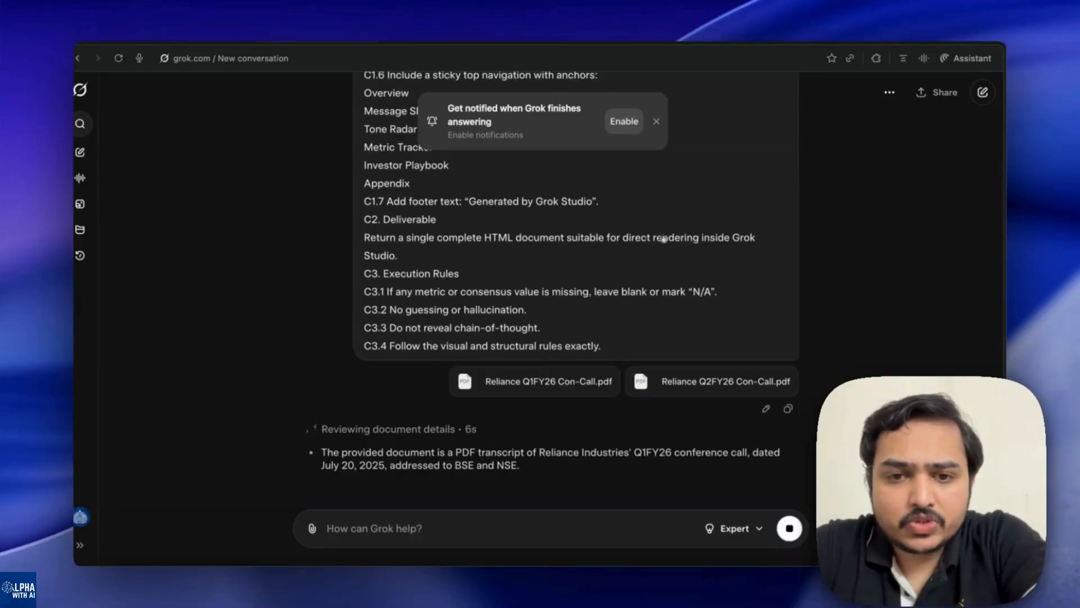
Send the prompt and follow Grok's generated HTML through the message-shift, tone radar and metric sections
click(656, 121)
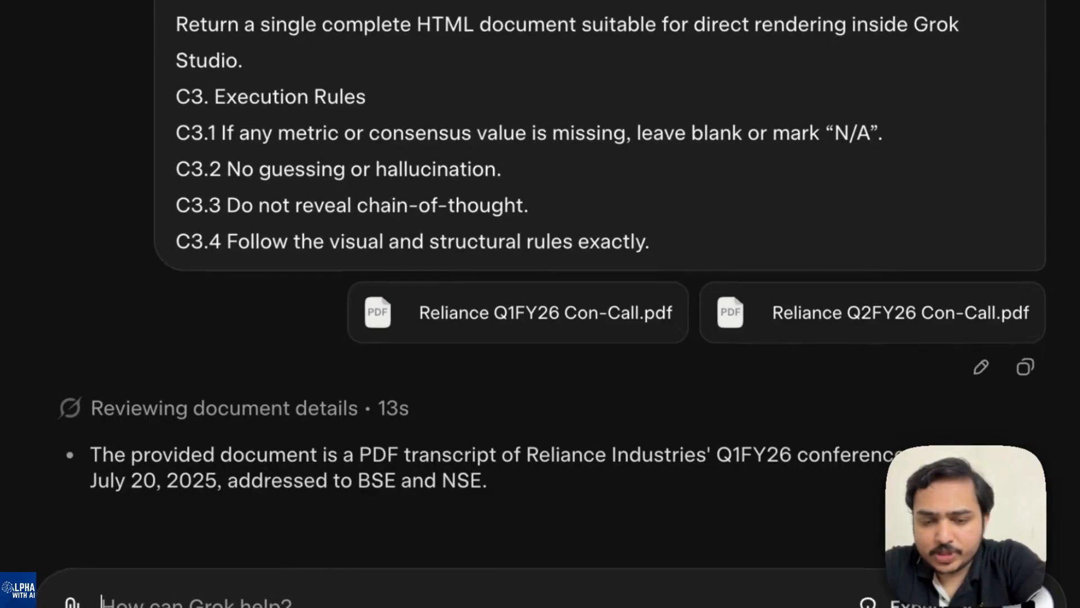
scroll(down, 3)
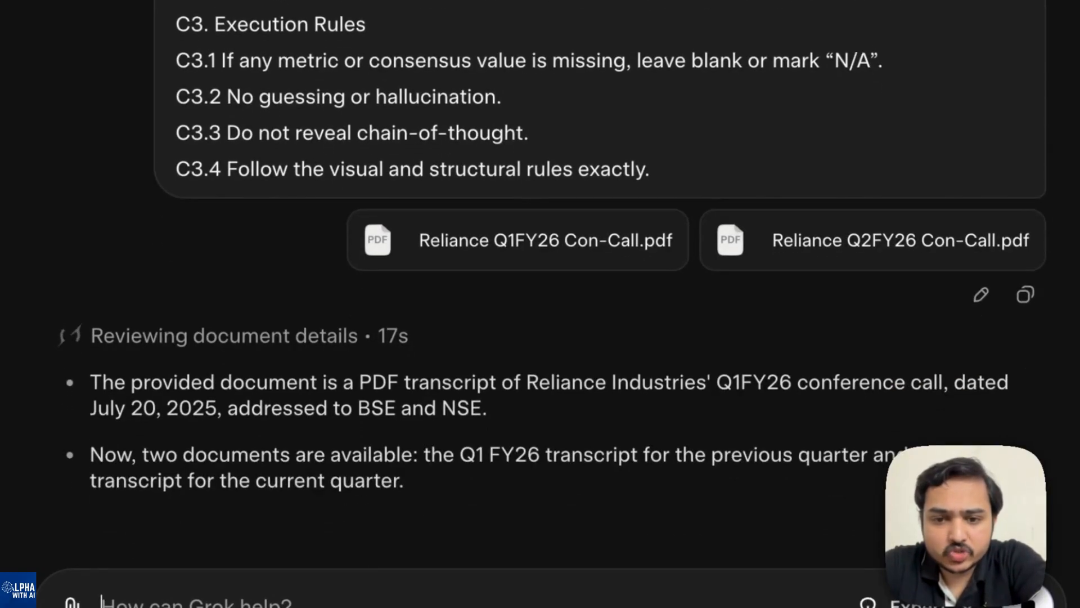
scroll(down, 3)
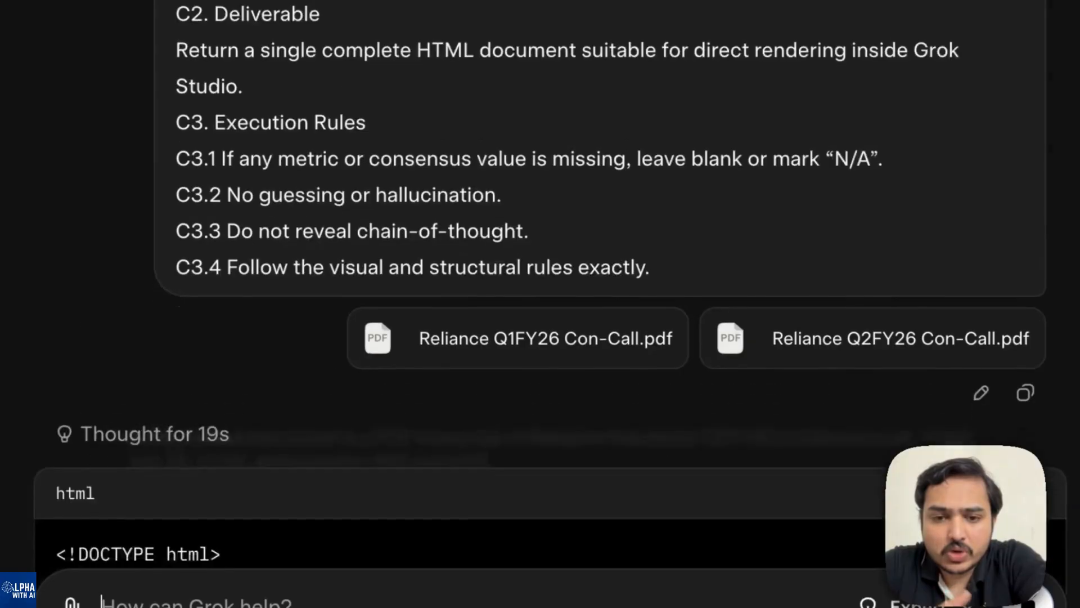
scroll(down, 3)
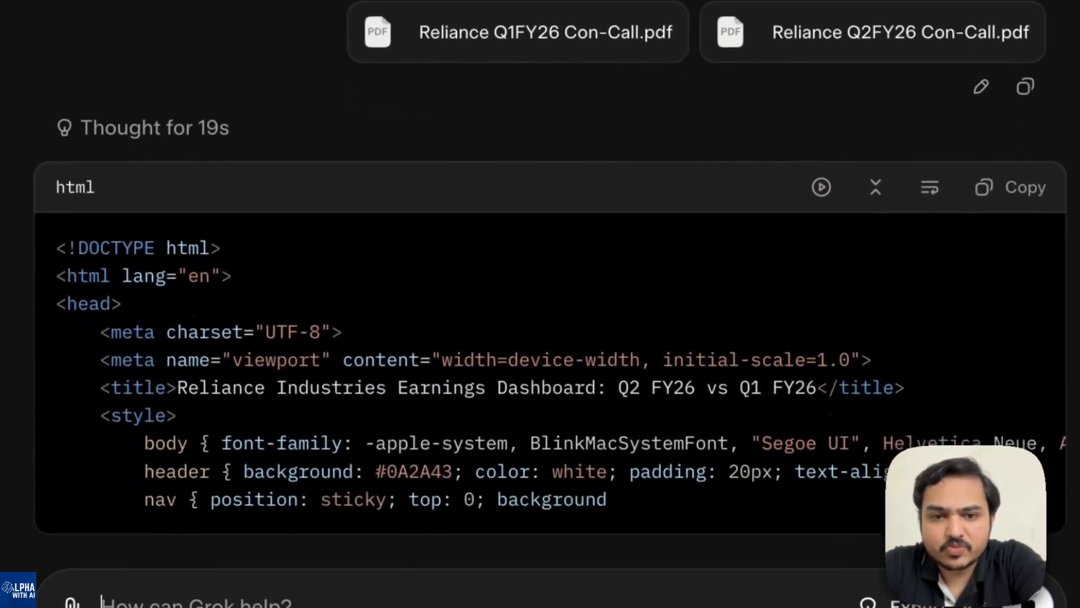
scroll(down, 3)
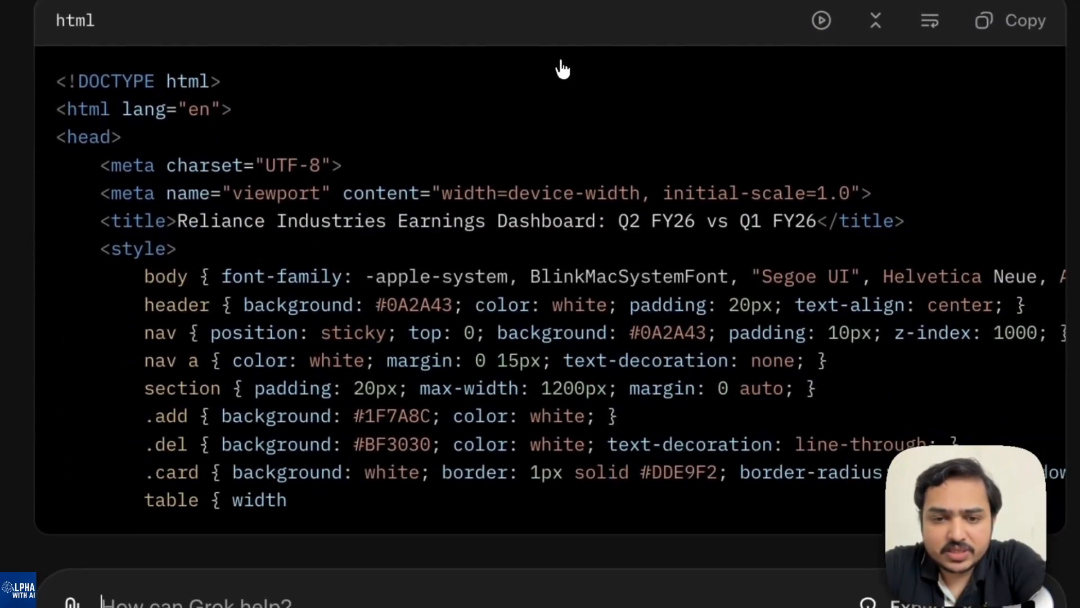
scroll(down, 3)
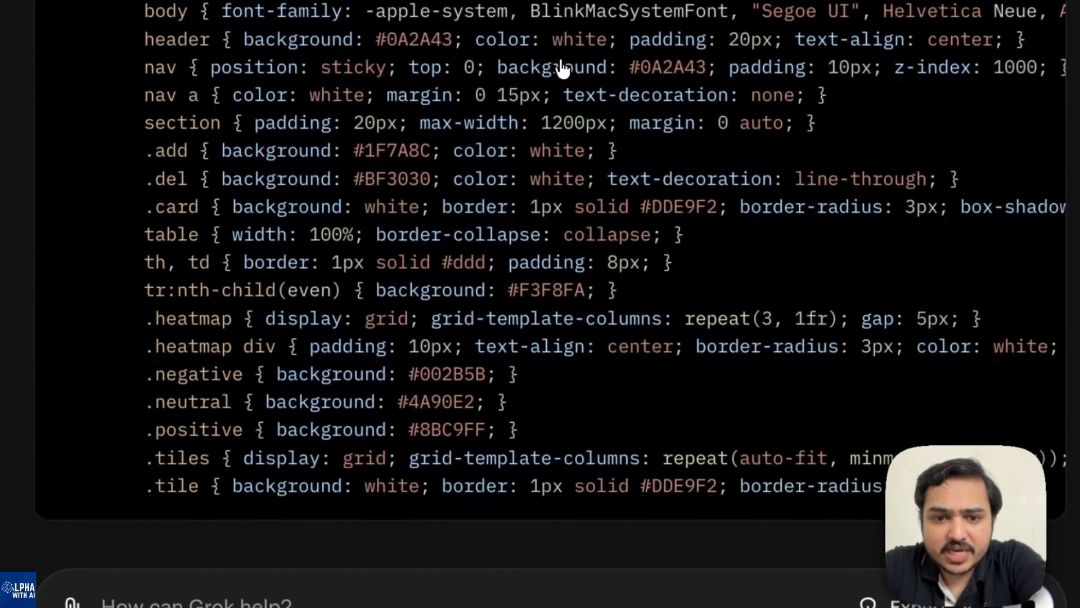
scroll(down, 3)
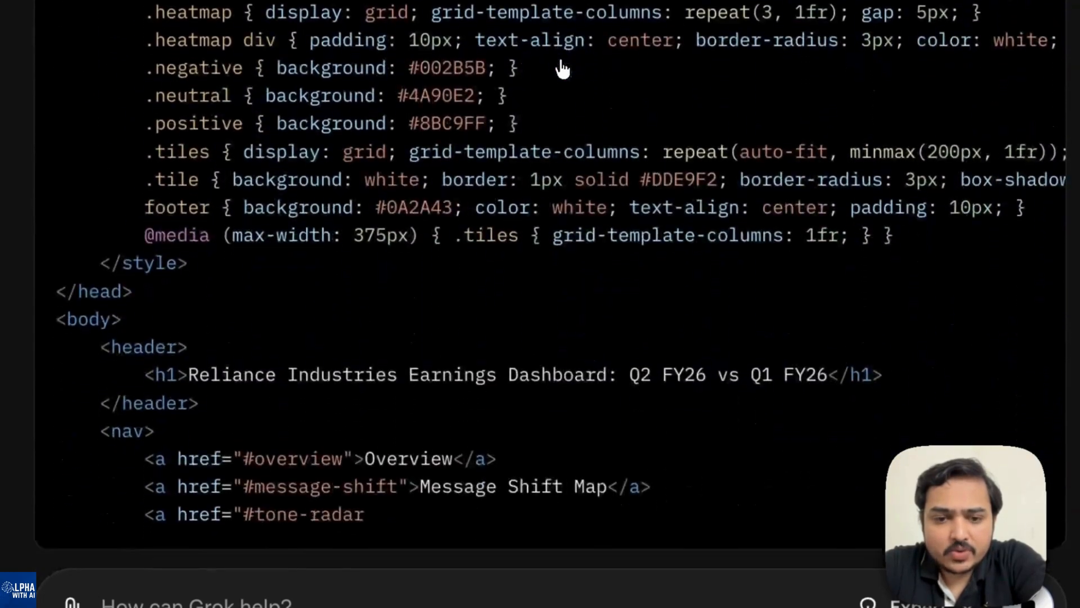
scroll(down, 3)
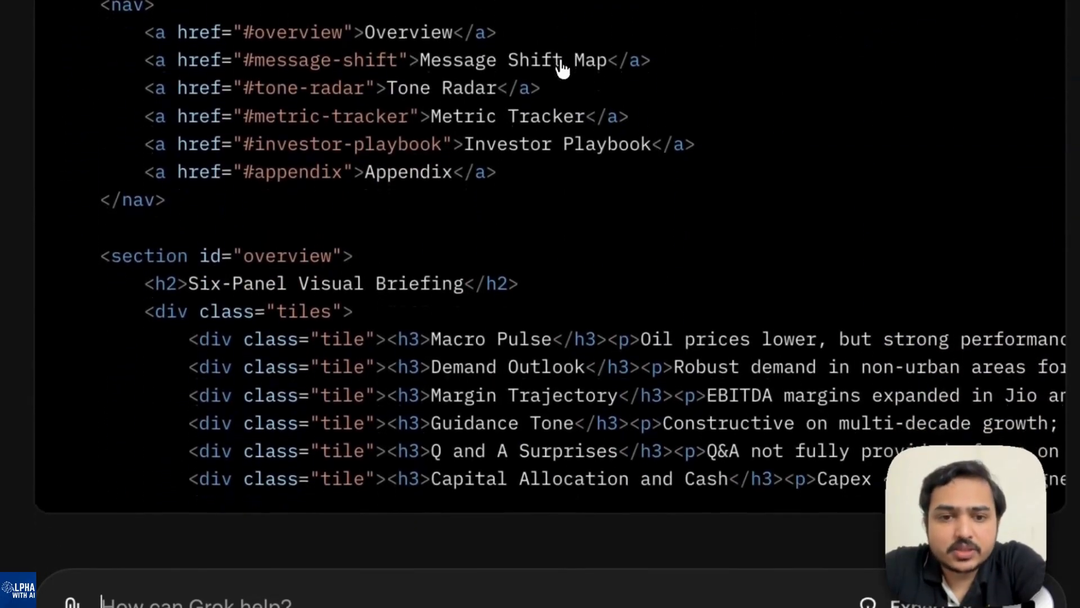
scroll(down, 3)
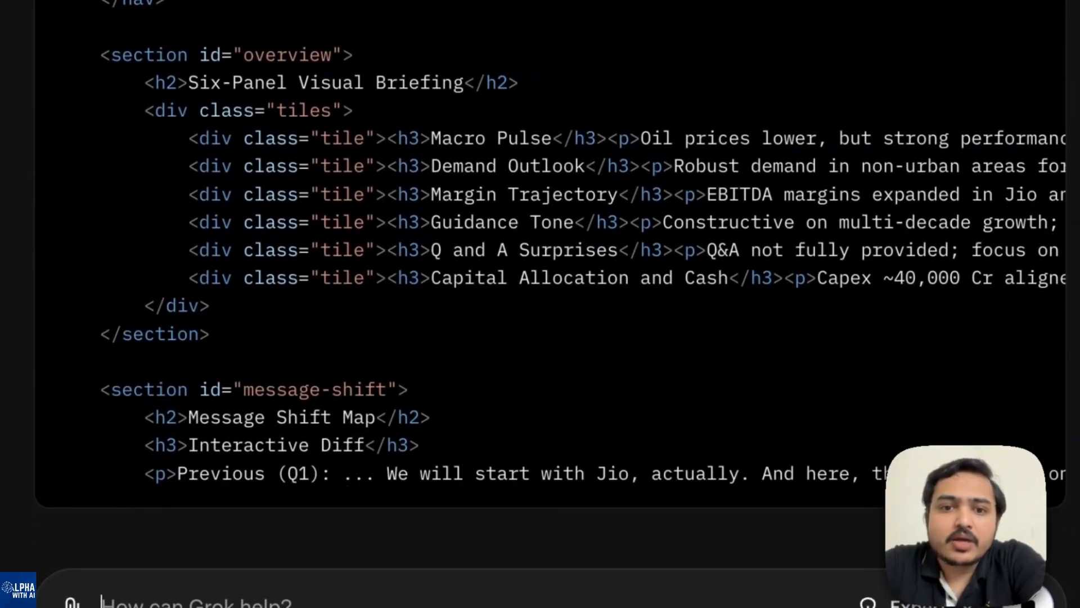
Continue down the HTML code through the investor playbook and appendix to the footer
scroll(down, 3)
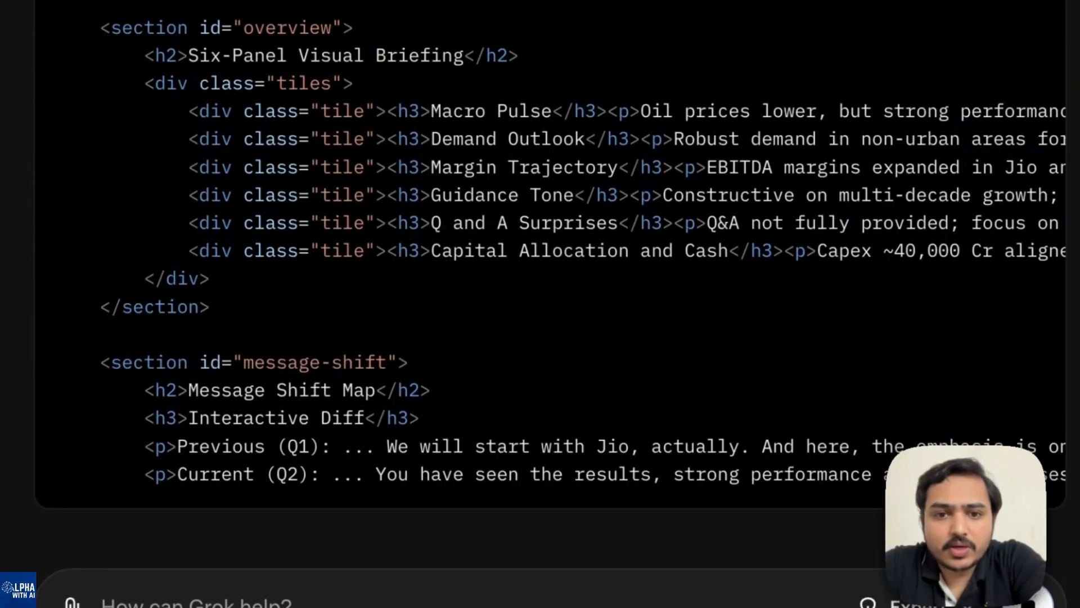
scroll(down, 3)
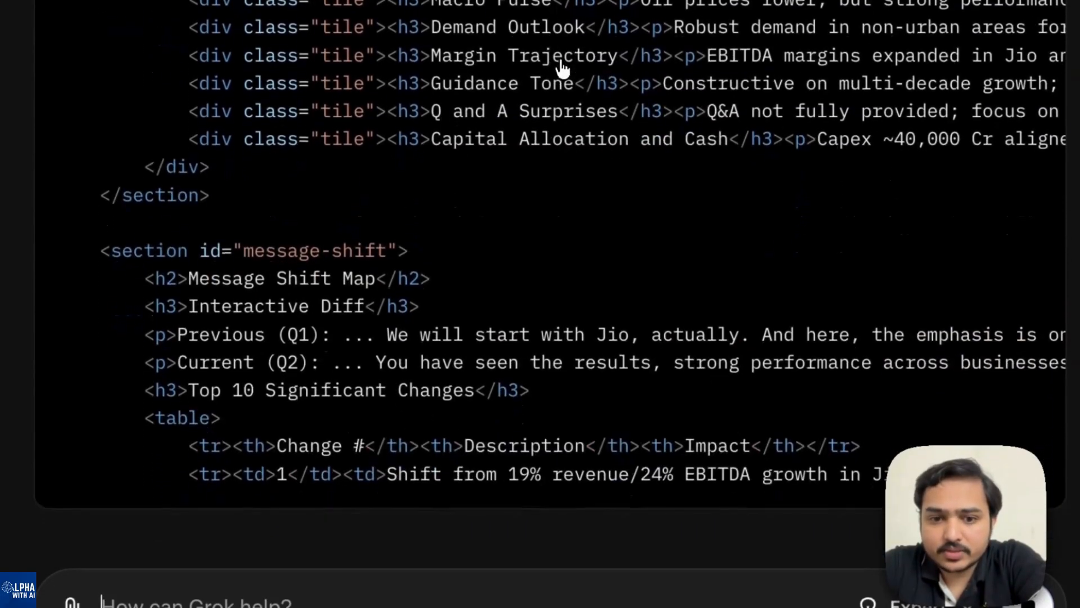
scroll(down, 3)
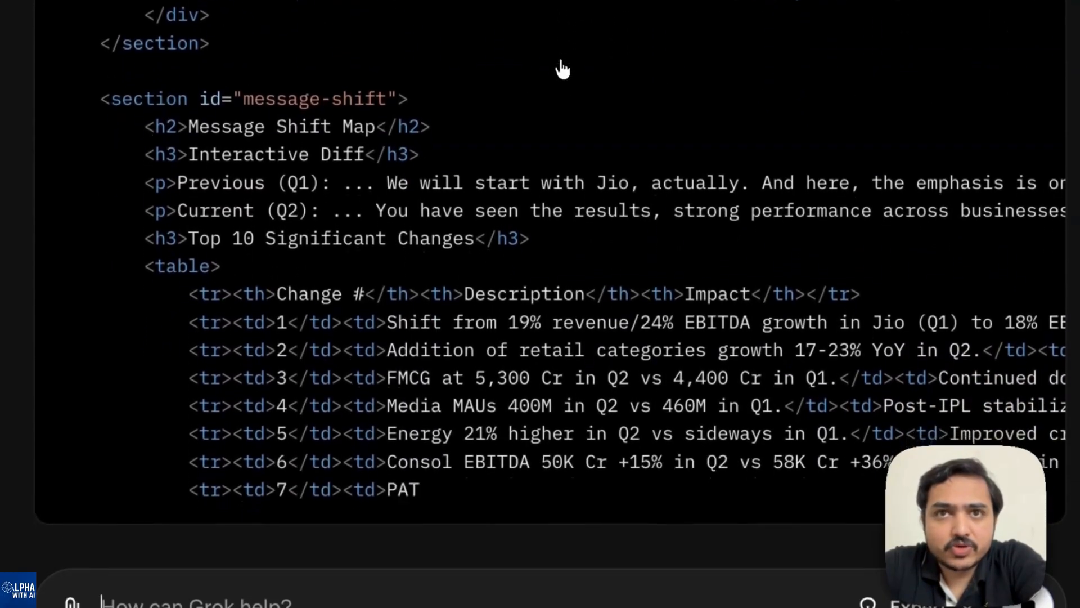
scroll(down, 3)
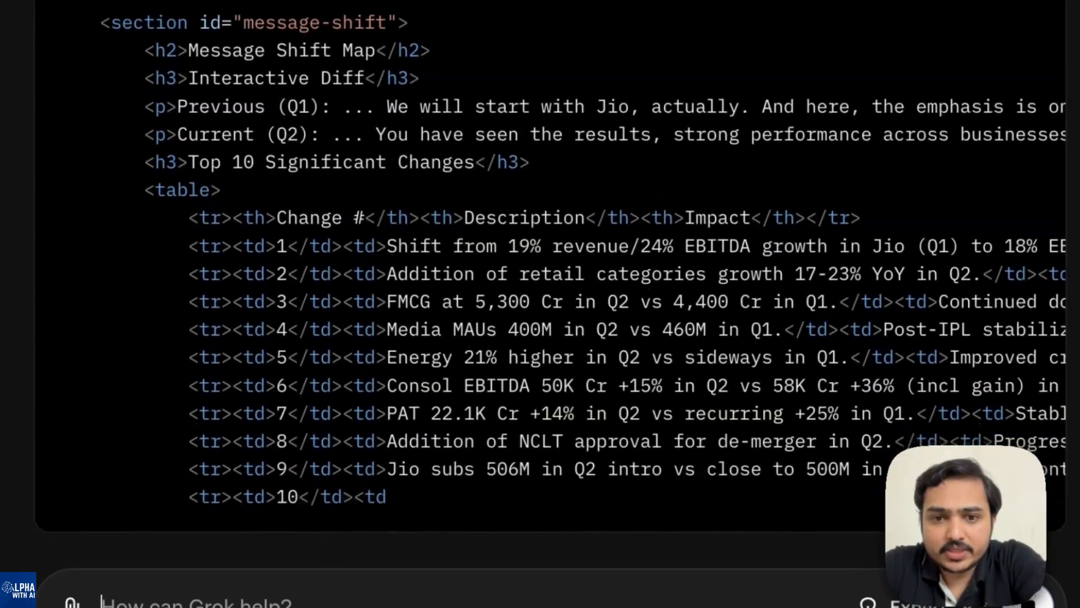
scroll(down, 3)
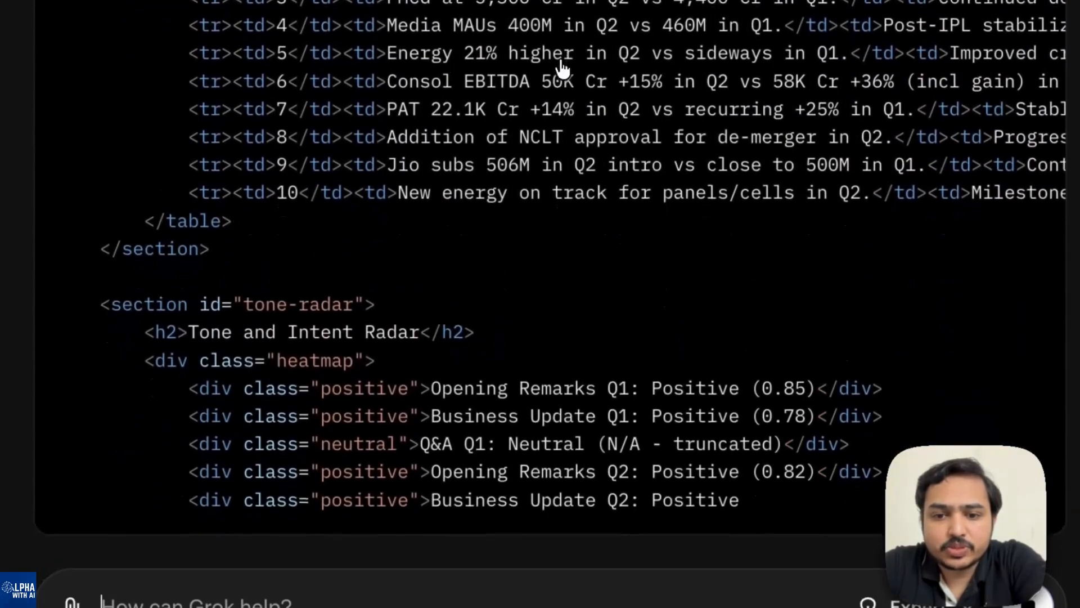
scroll(down, 3)
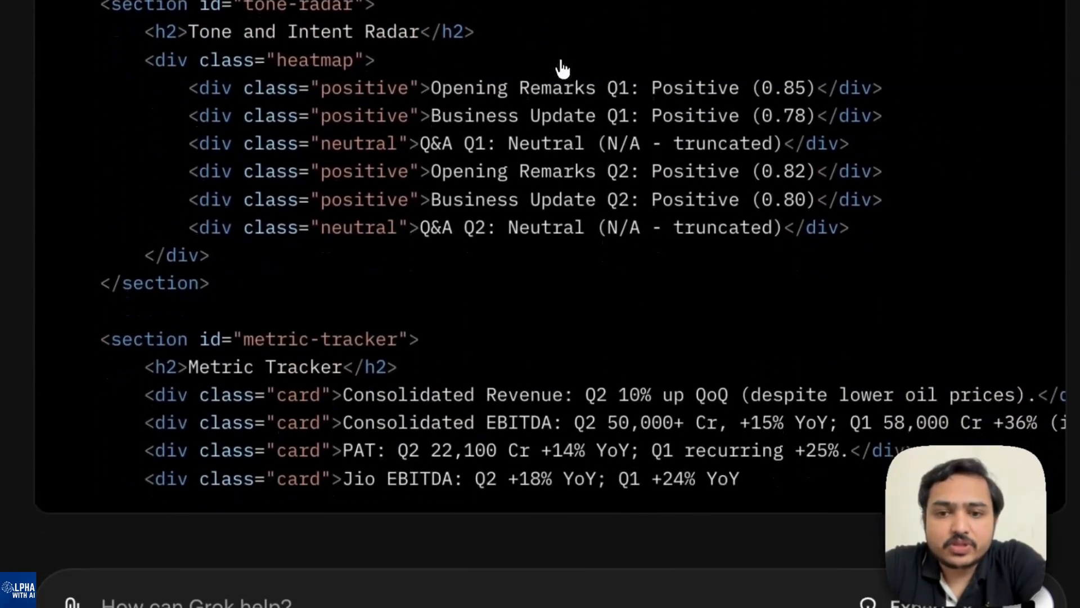
scroll(down, 3)
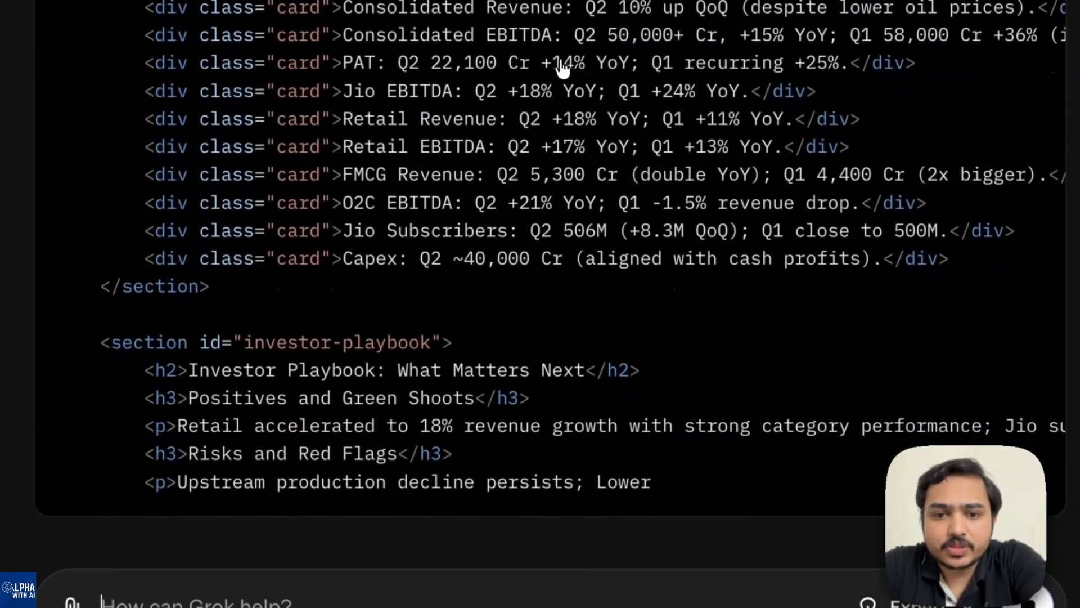
scroll(down, 3)
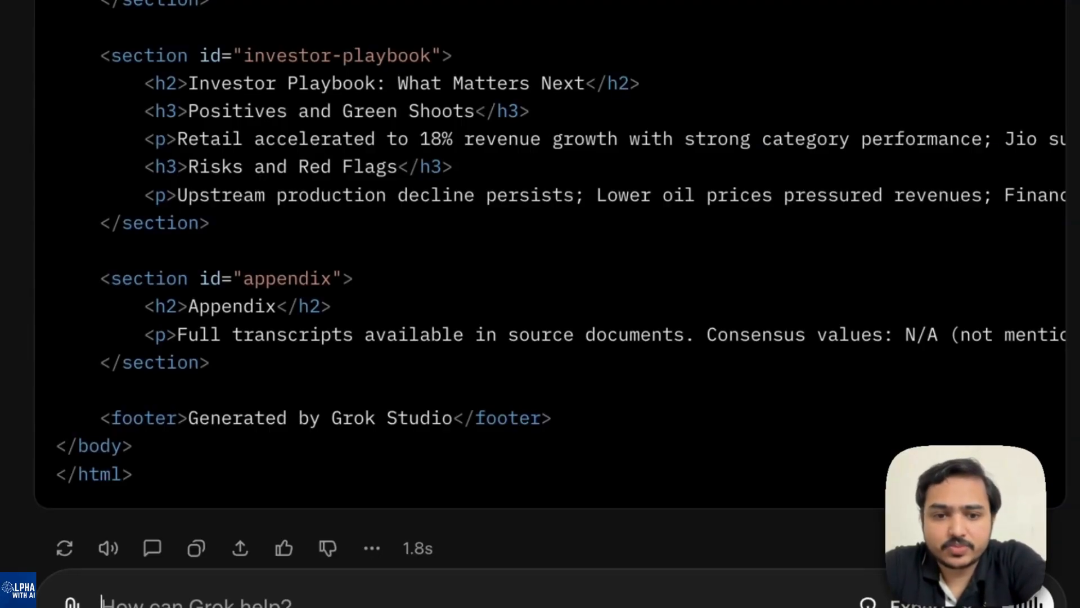
scroll(down, 3)
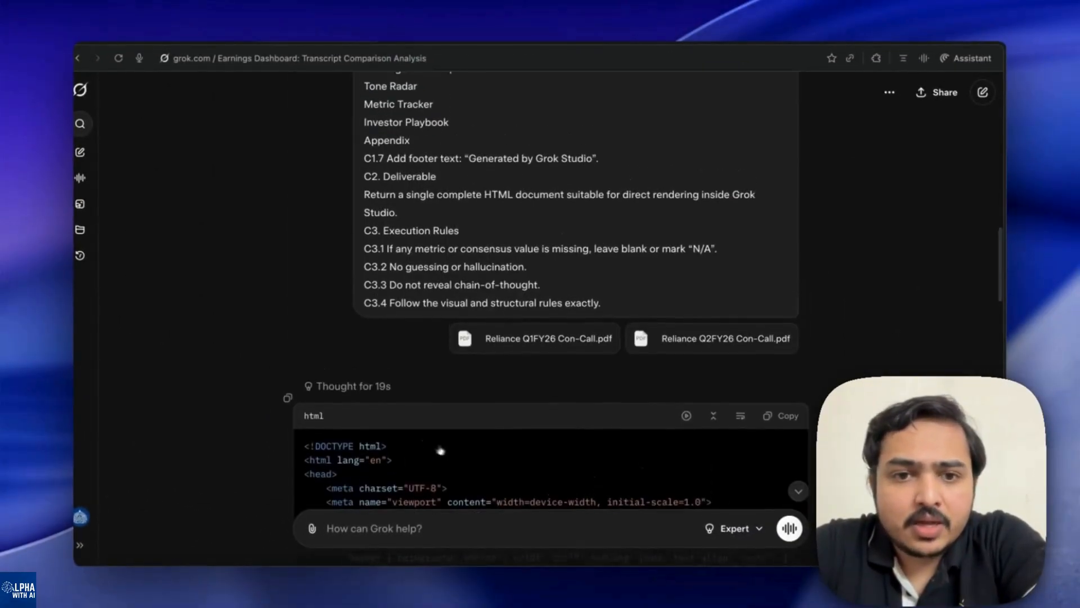
scroll(down, 3)
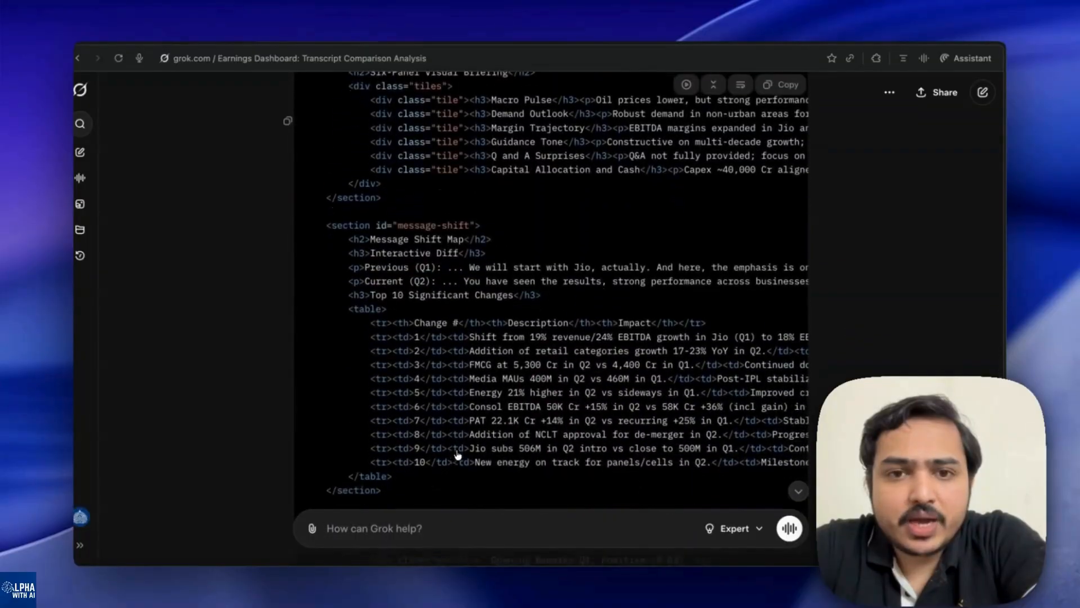
scroll(down, 3)
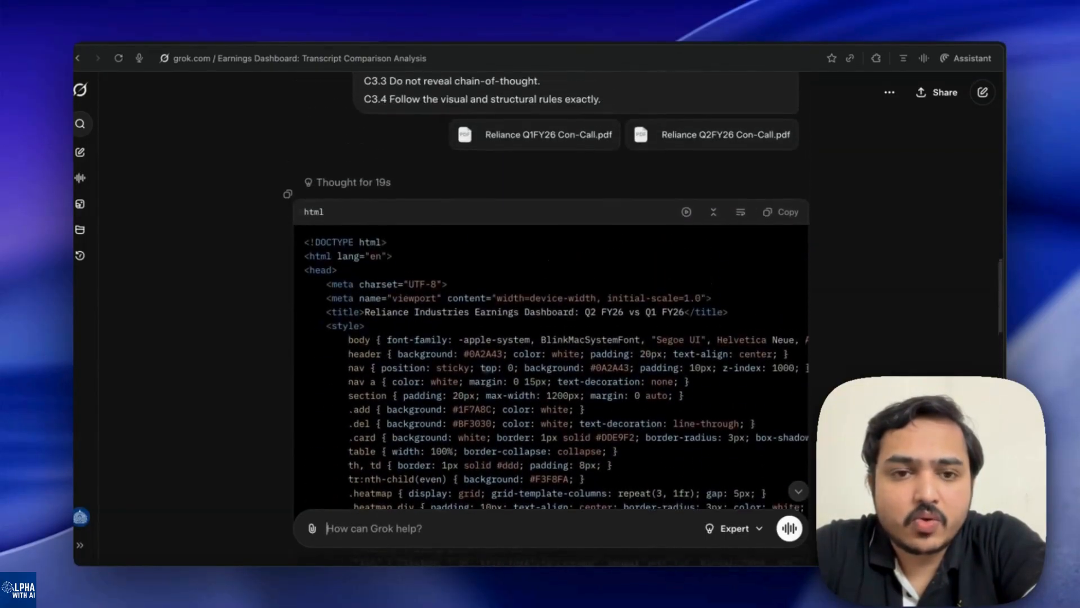
scroll(down, 3)
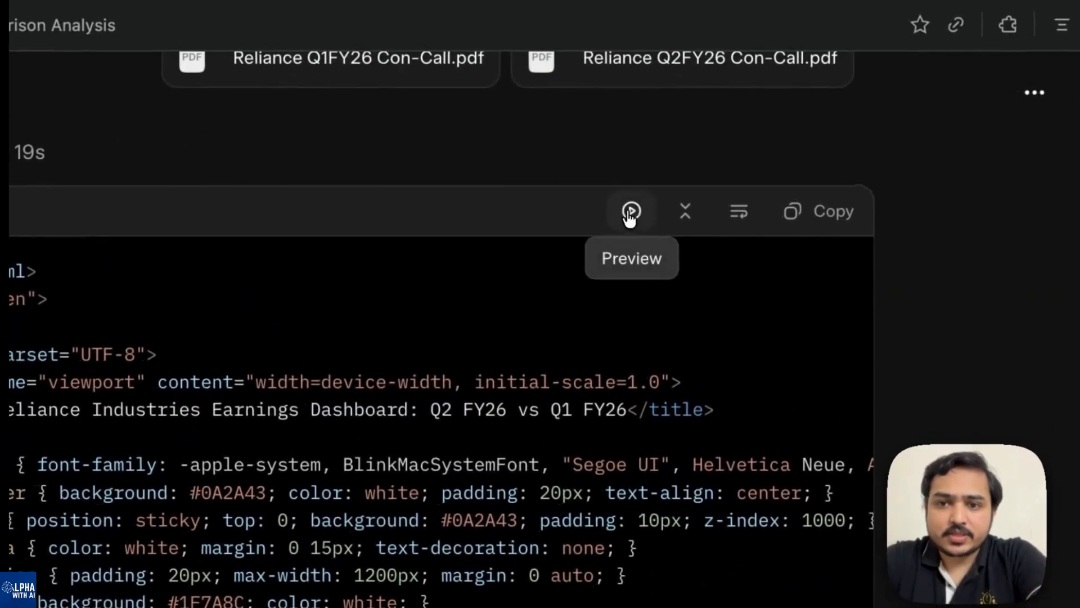
Preview the generated HTML as a live Reliance dashboard showing the Six-Panel Visual Briefing
click(631, 211)
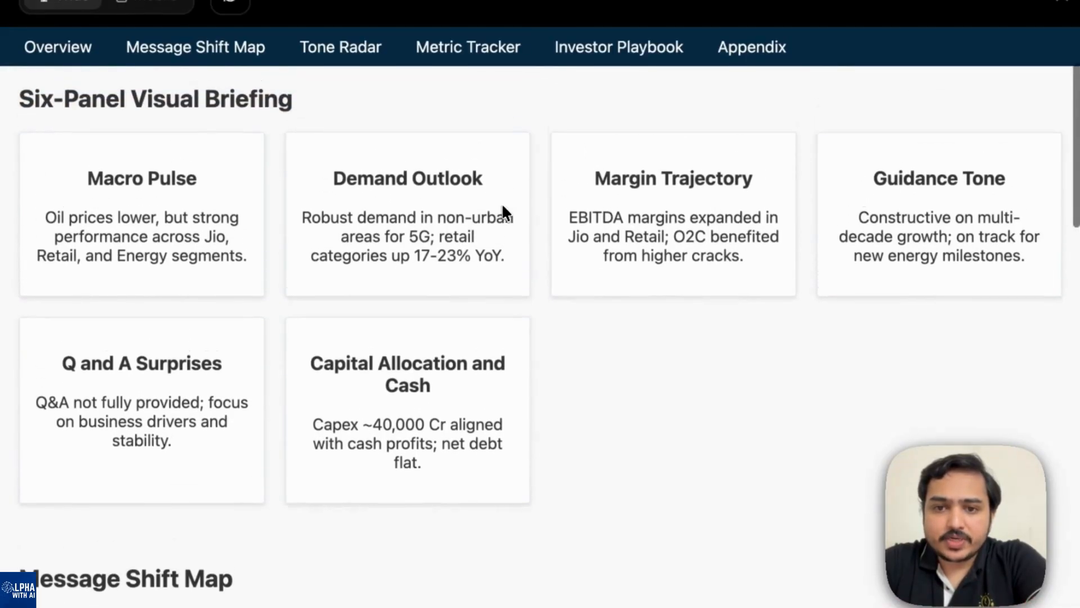
scroll(down, 3)
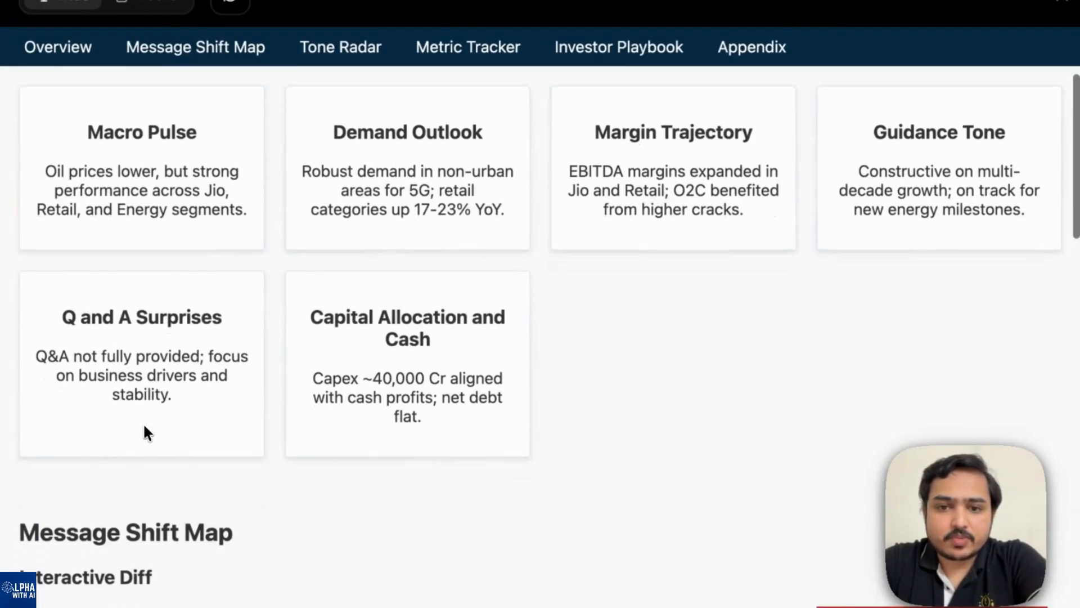
scroll(down, 3)
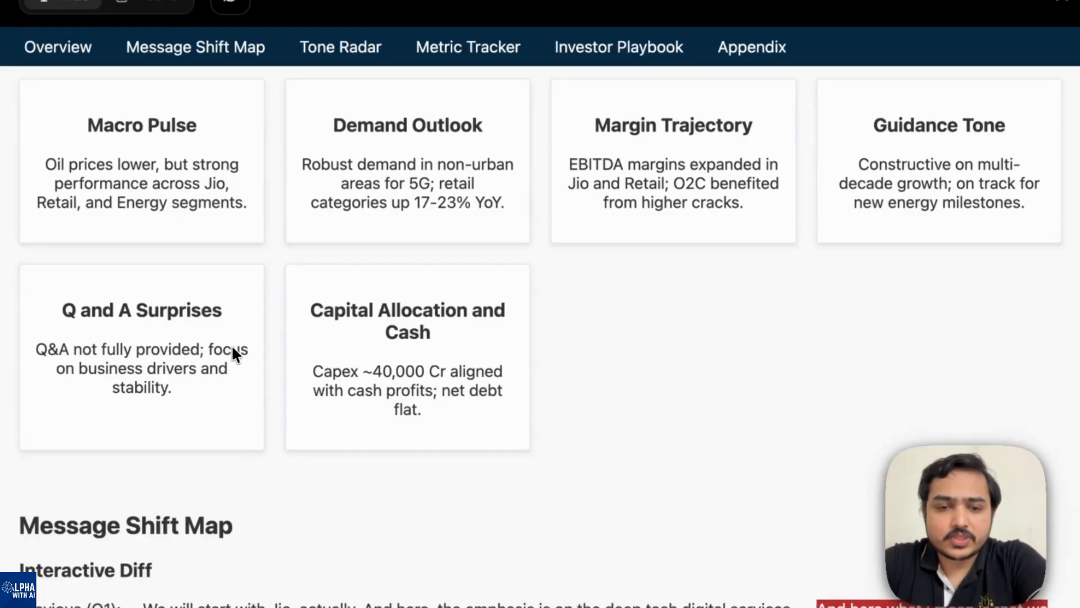
mouse_move(220, 386)
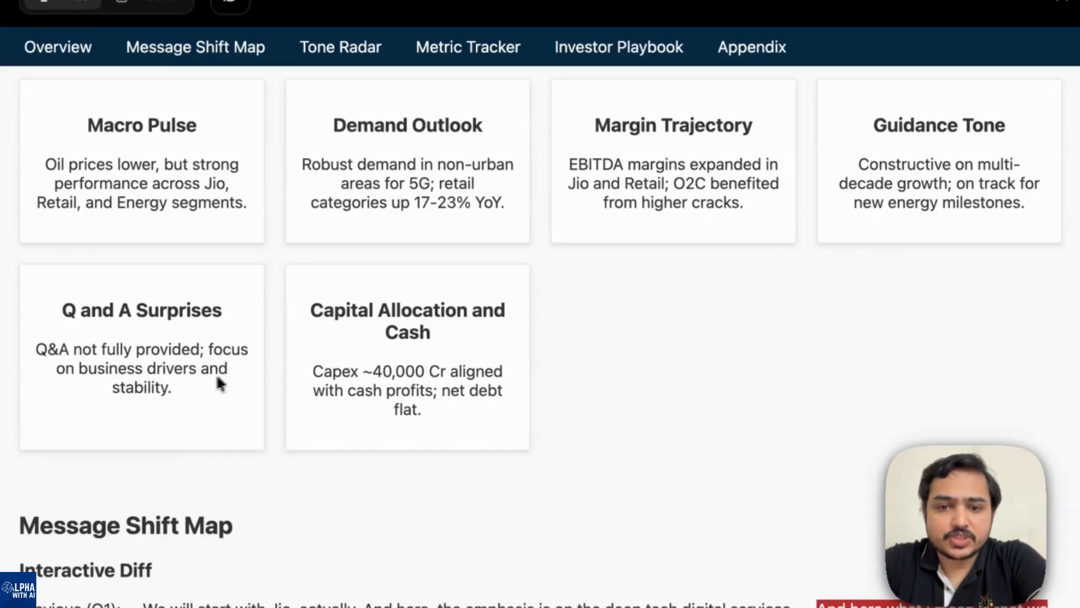
Scroll the preview to the Message Shift Map with its Q1-versus-Q2 interactive diff
scroll(down, 3)
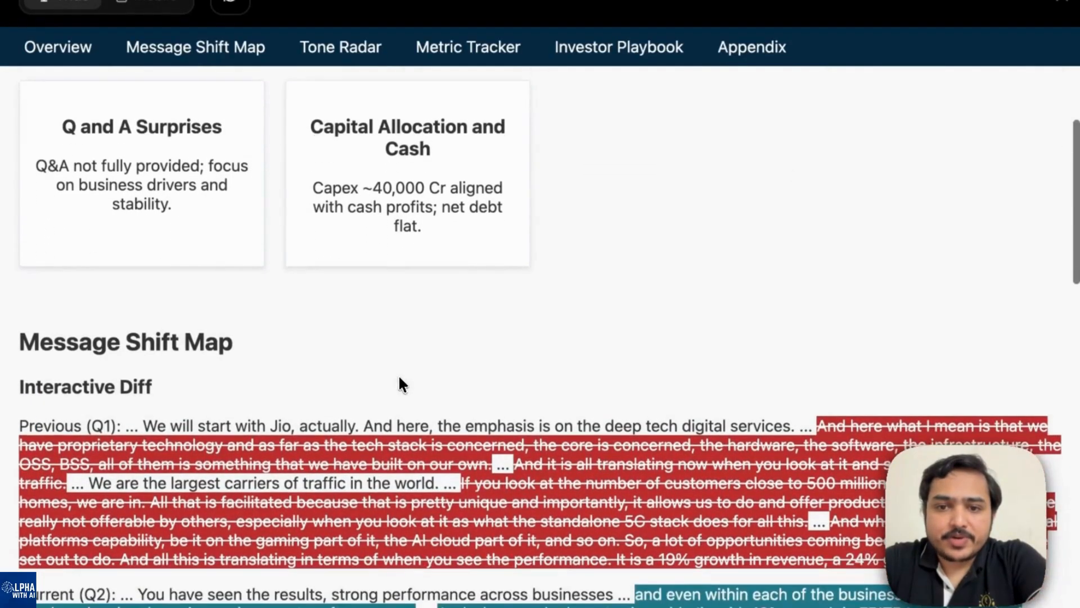
scroll(down, 3)
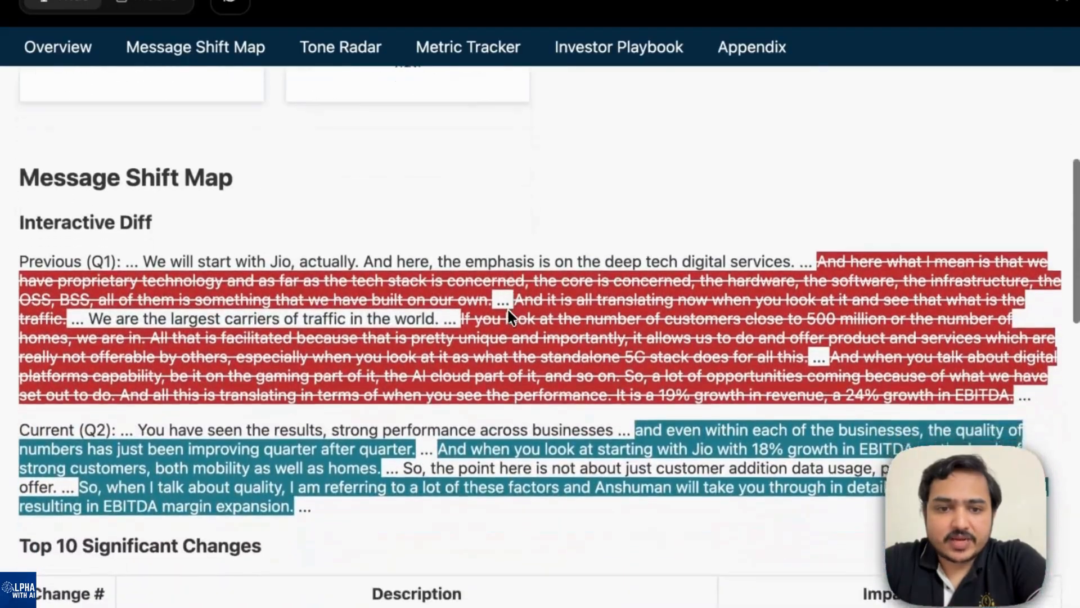
scroll(down, 3)
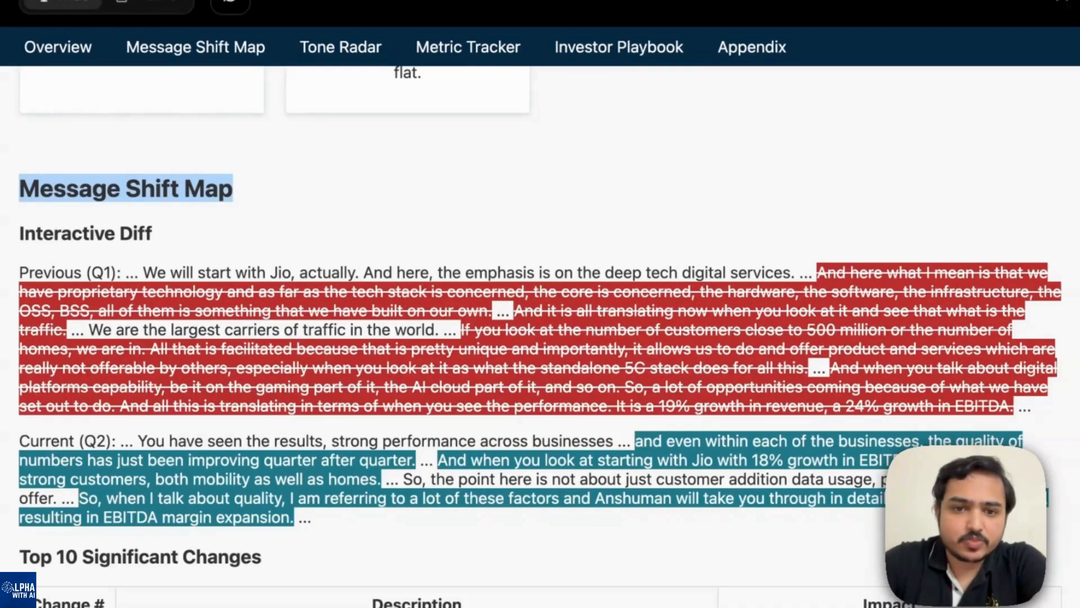
scroll(down, 3)
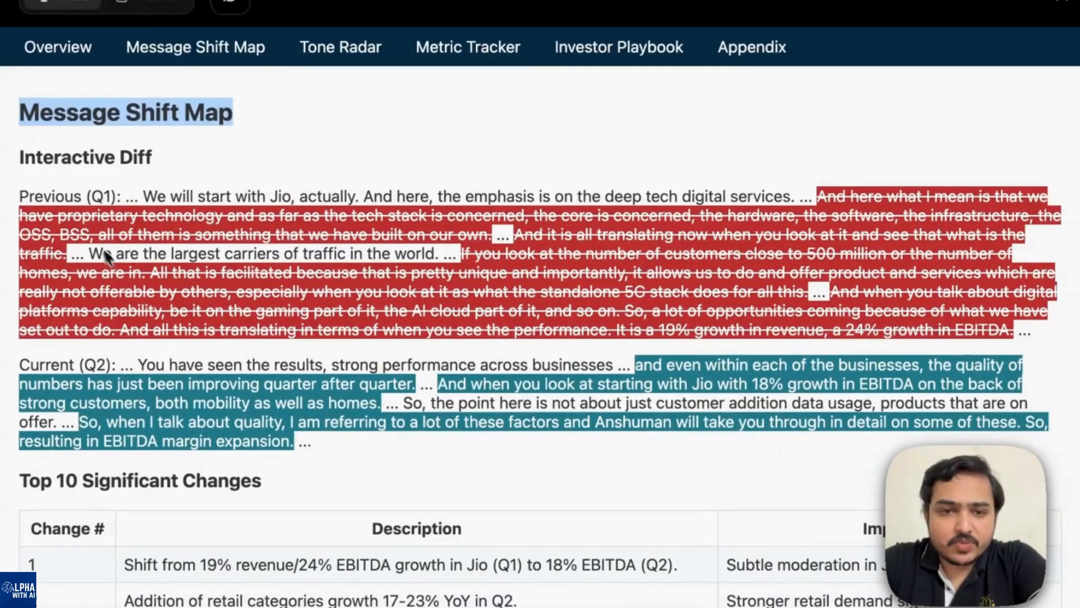
mouse_move(196, 220)
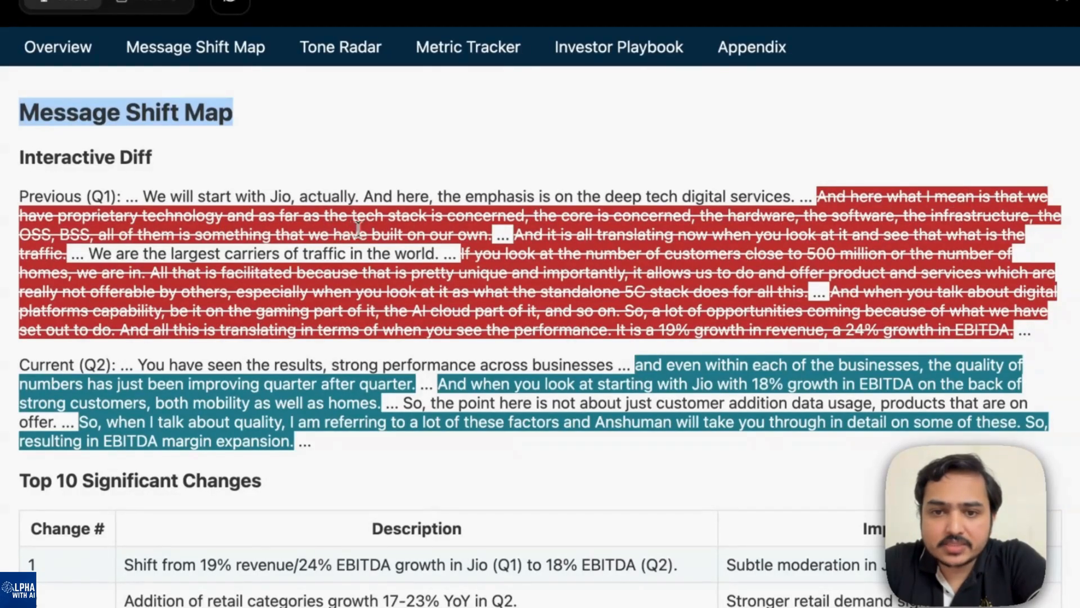
mouse_move(552, 234)
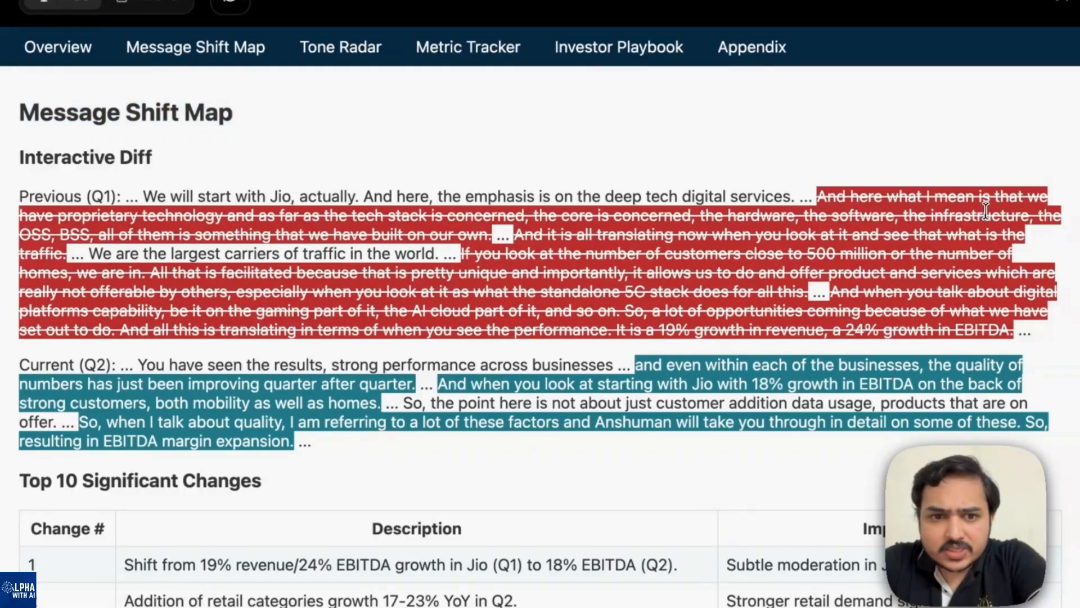
mouse_move(289, 269)
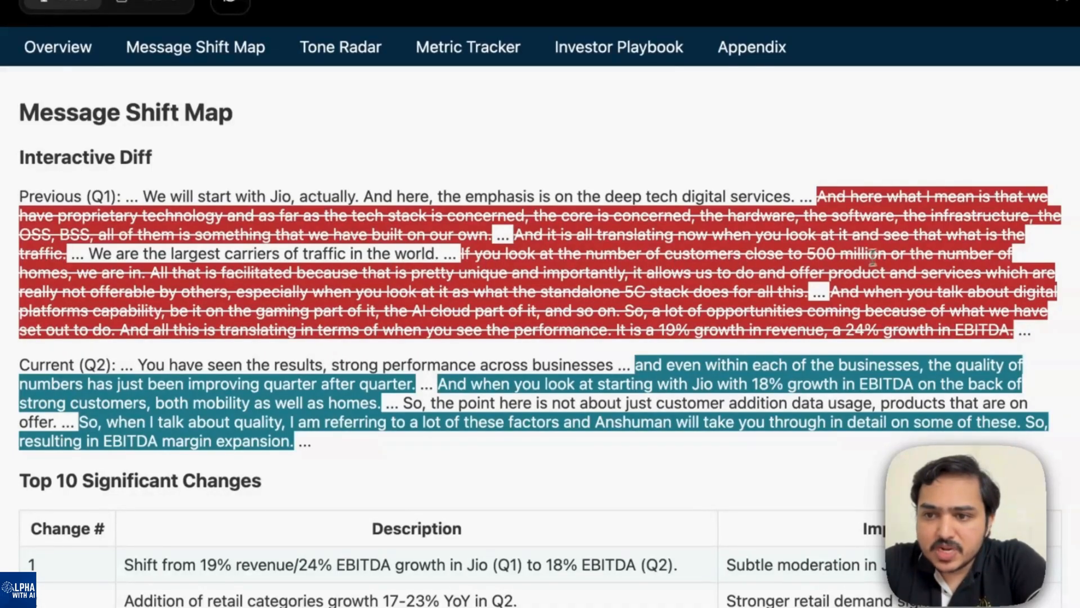
mouse_move(137, 279)
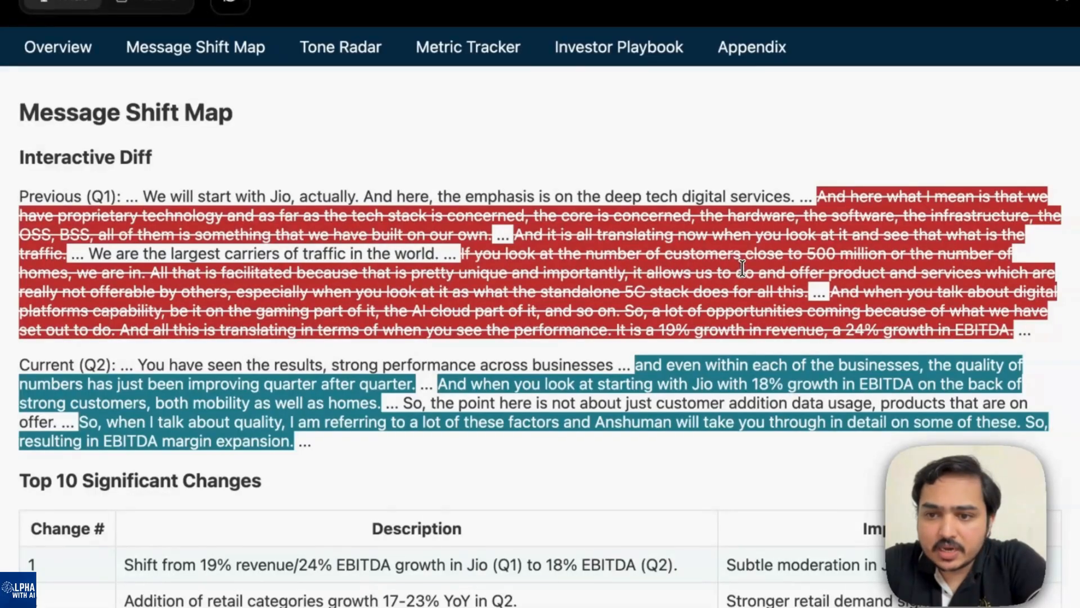
mouse_move(899, 282)
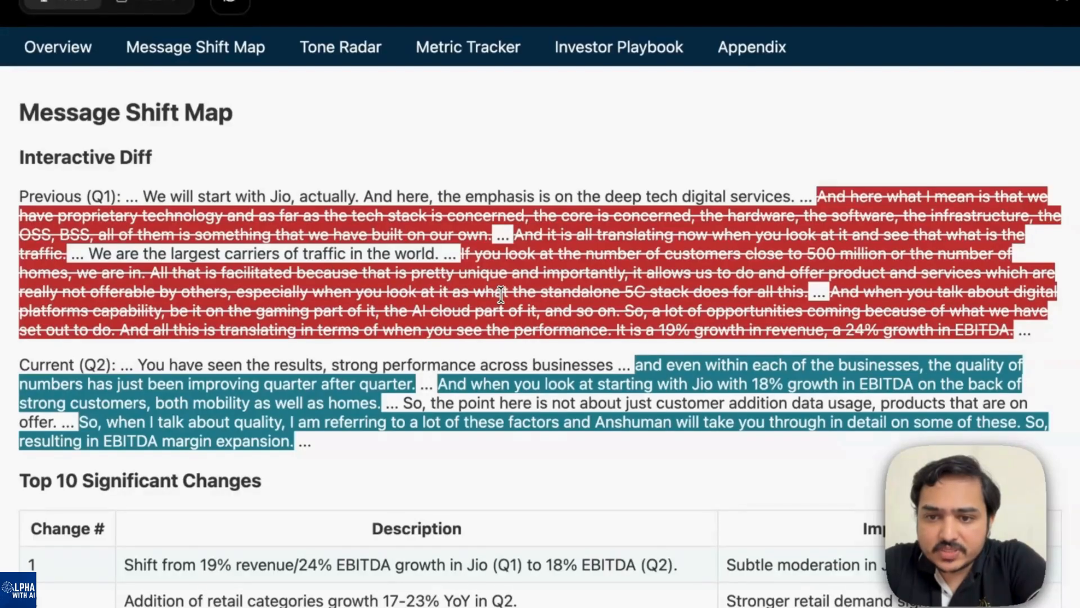
mouse_move(597, 292)
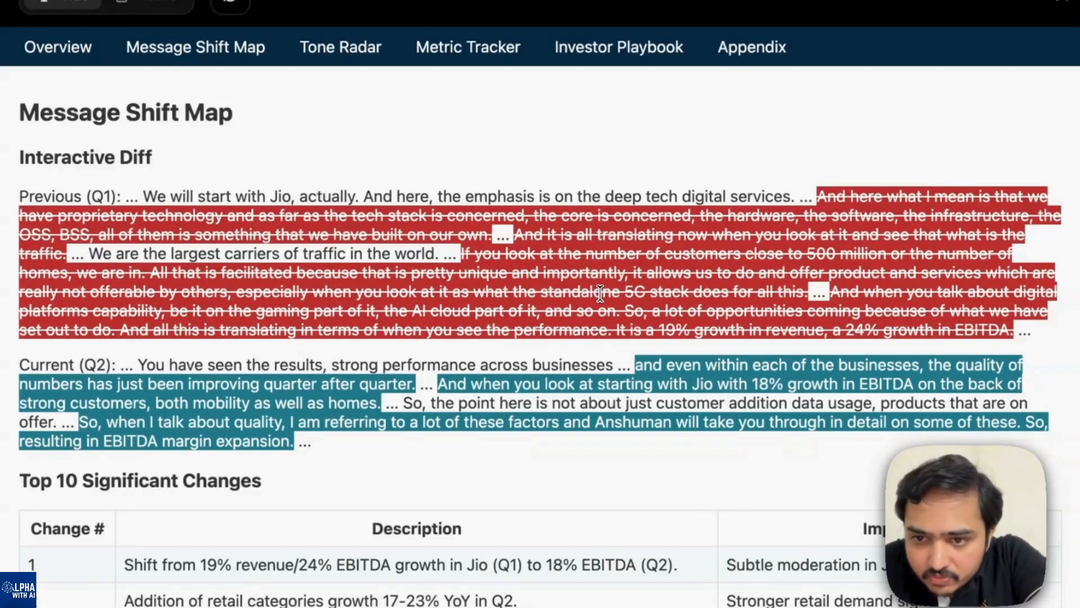
mouse_move(675, 294)
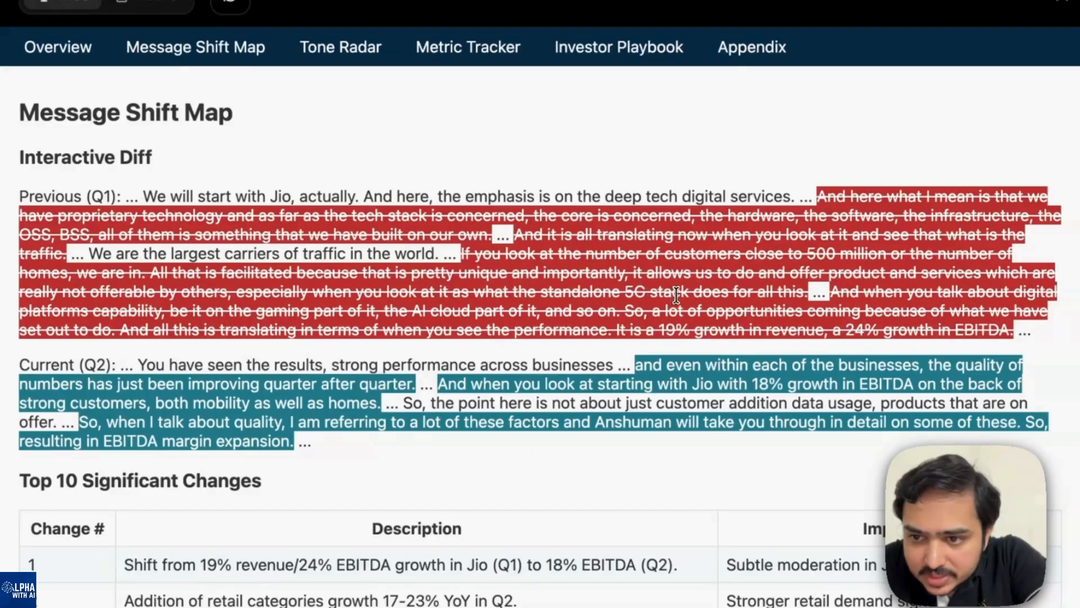
mouse_move(158, 319)
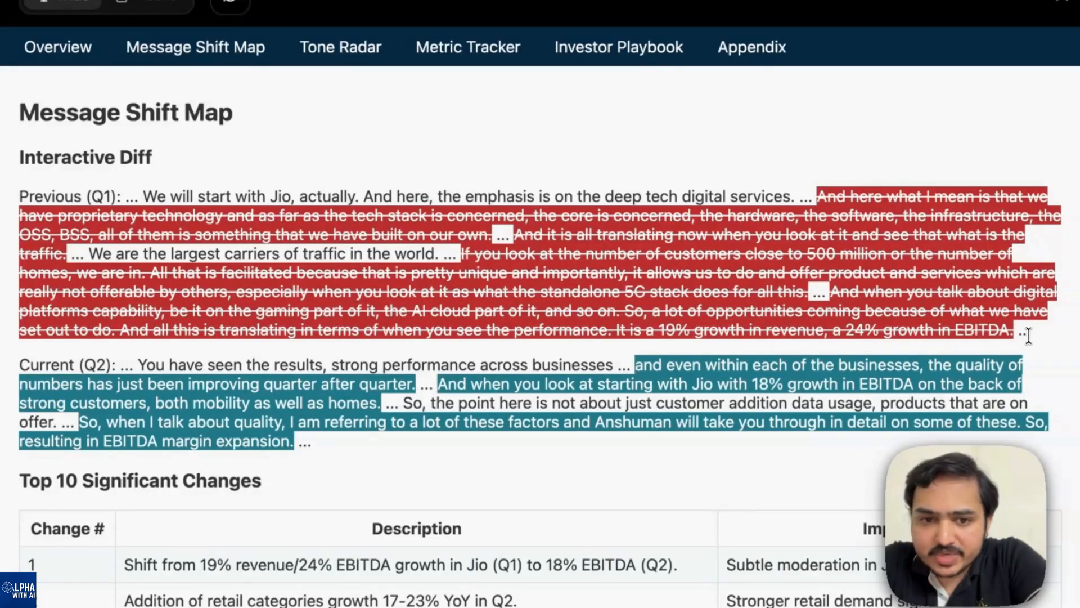
Scroll to the Top 10 Significant Changes table covering Jio EBITDA, retail, FMCG, media and energy
scroll(down, 3)
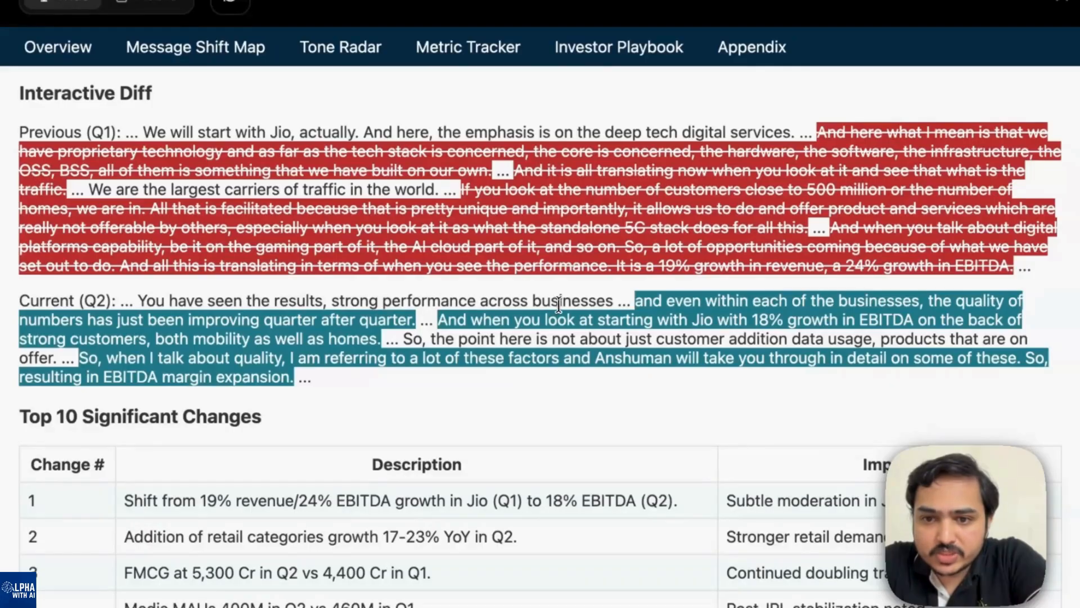
mouse_move(688, 295)
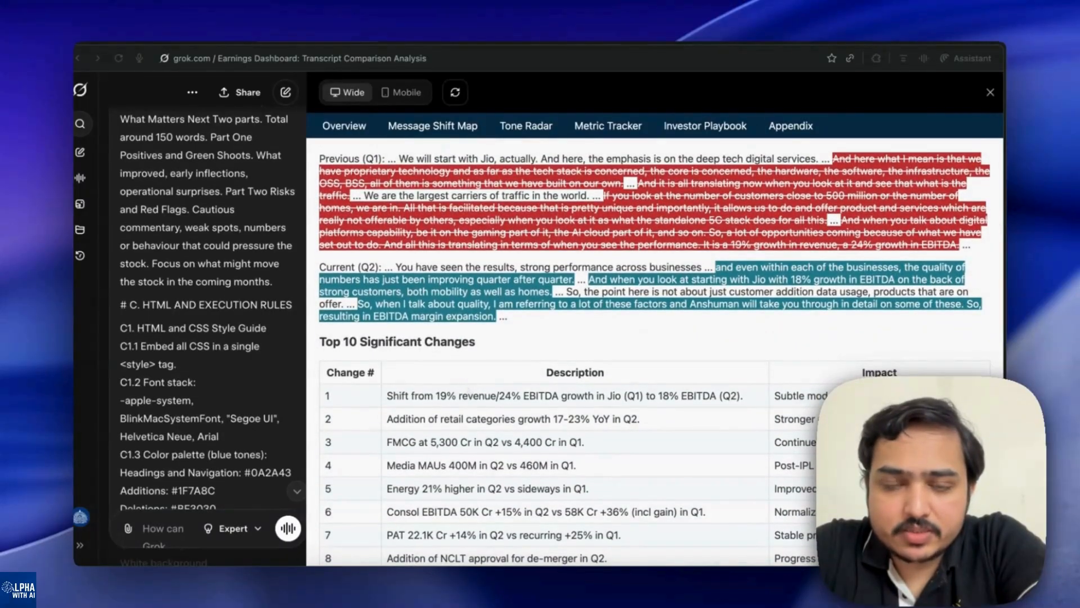
scroll(down, 3)
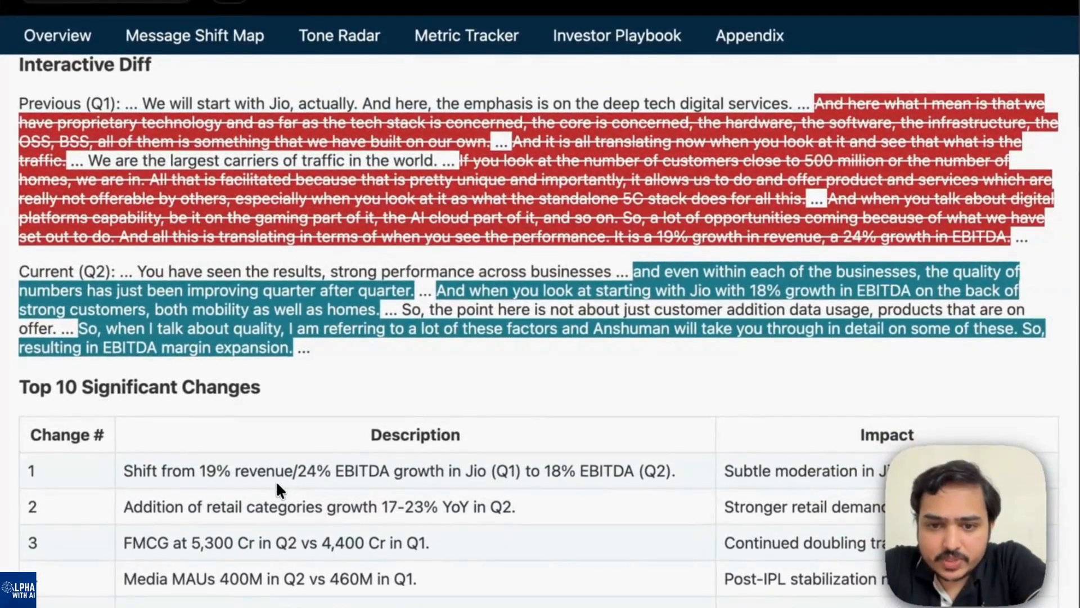
mouse_move(659, 231)
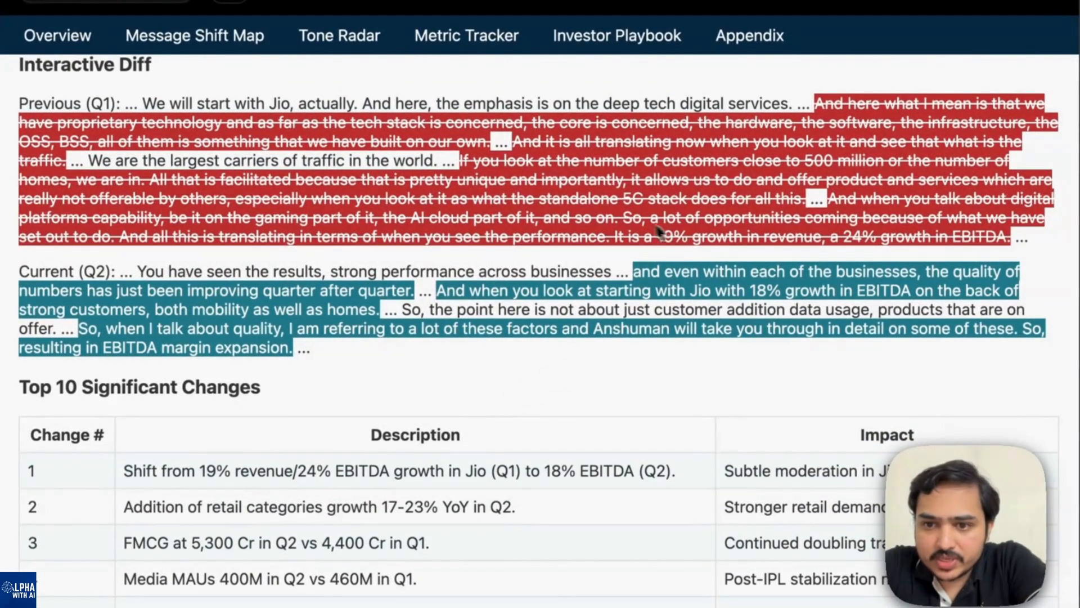
mouse_move(613, 262)
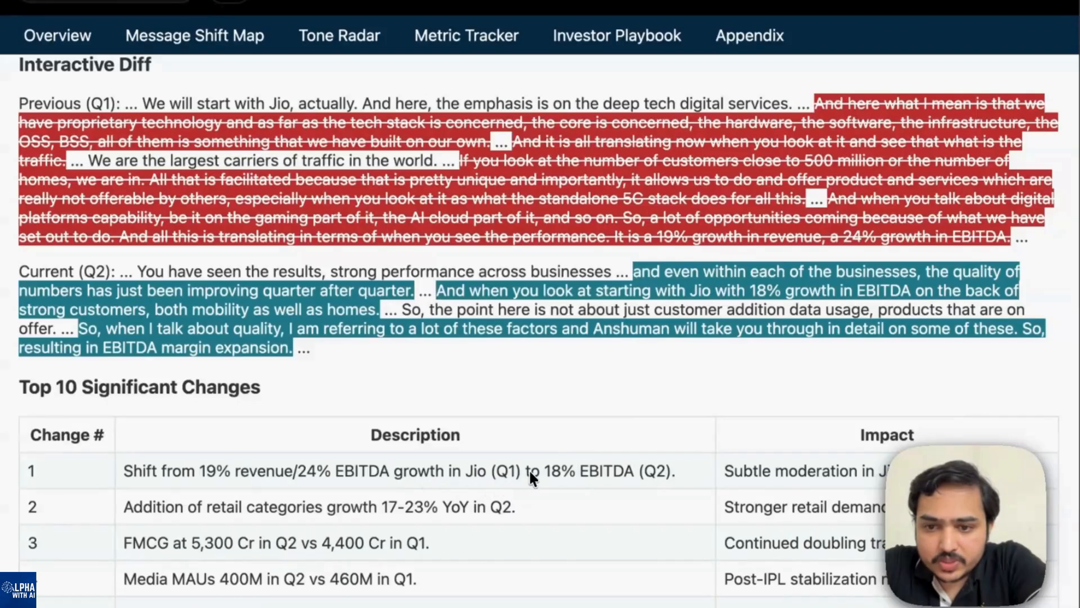
mouse_move(671, 479)
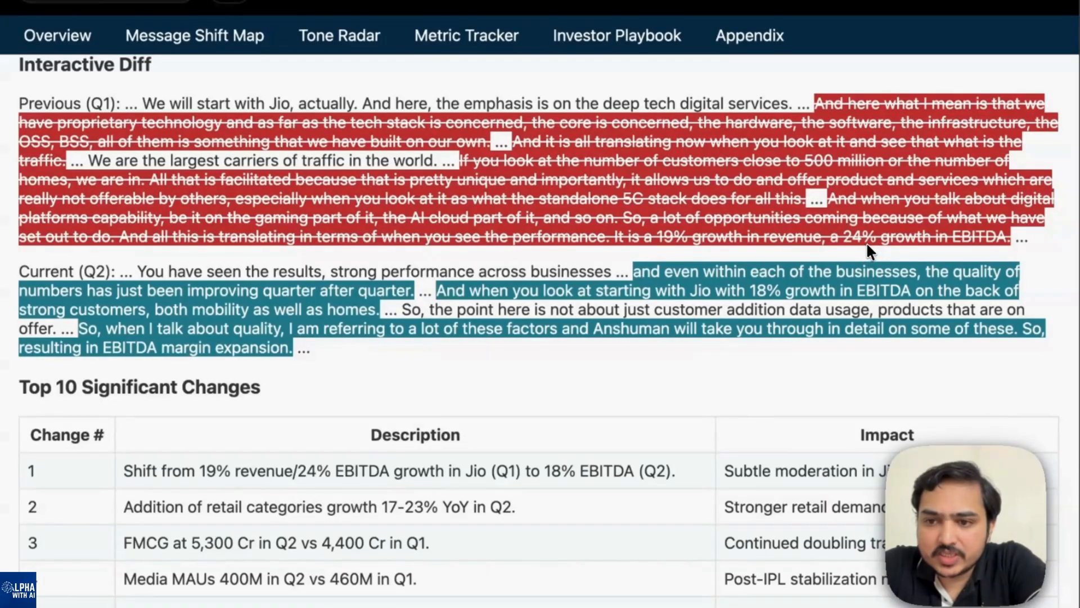
mouse_move(798, 299)
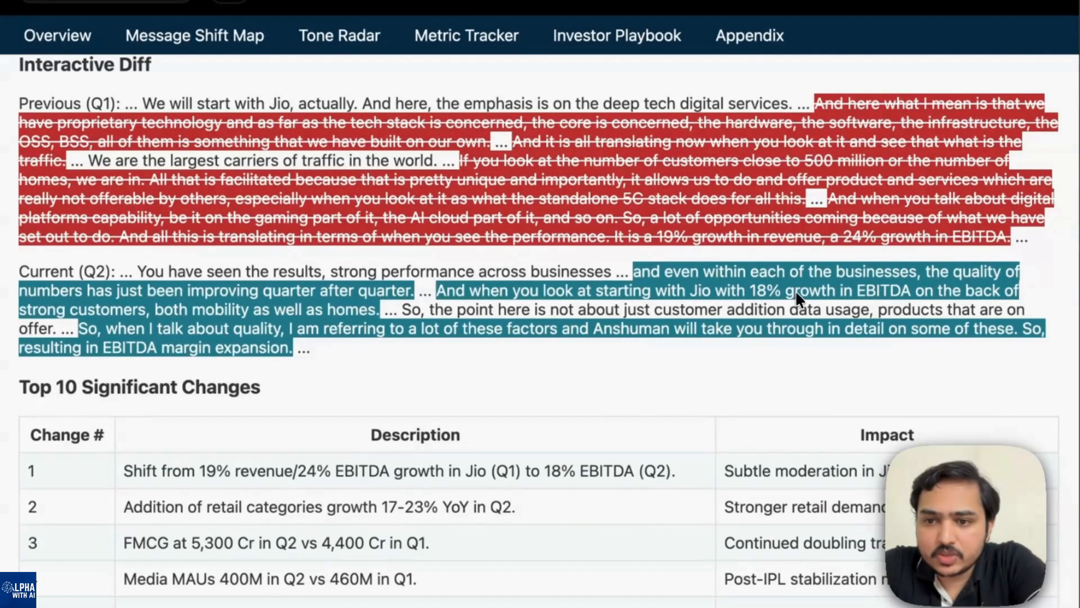
scroll(down, 3)
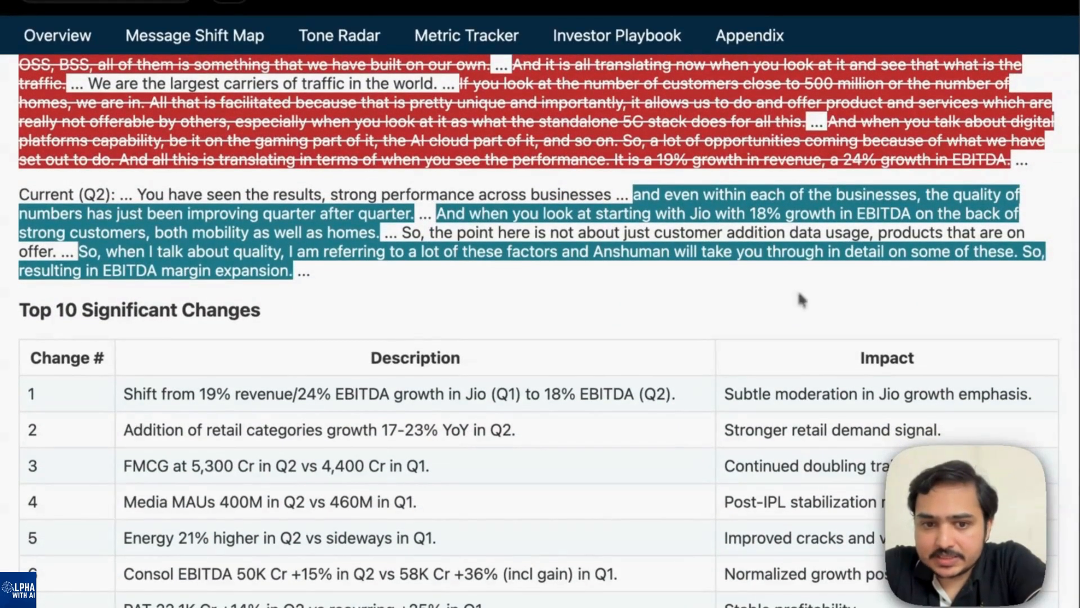
Scroll to the Tone and Intent Radar scores for opening remarks, business update and Q&A
scroll(down, 3)
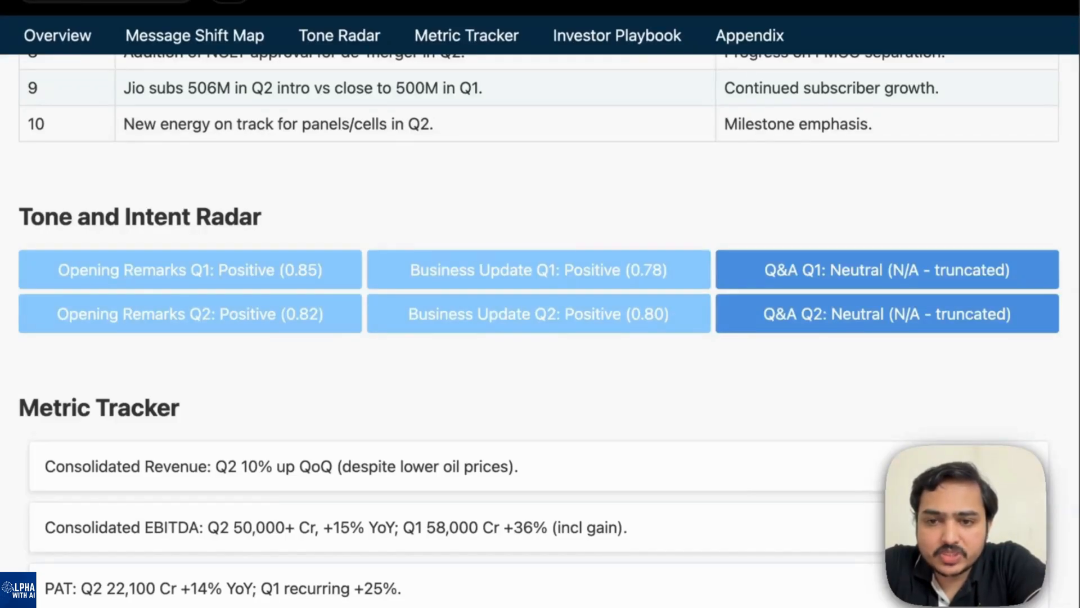
mouse_move(222, 321)
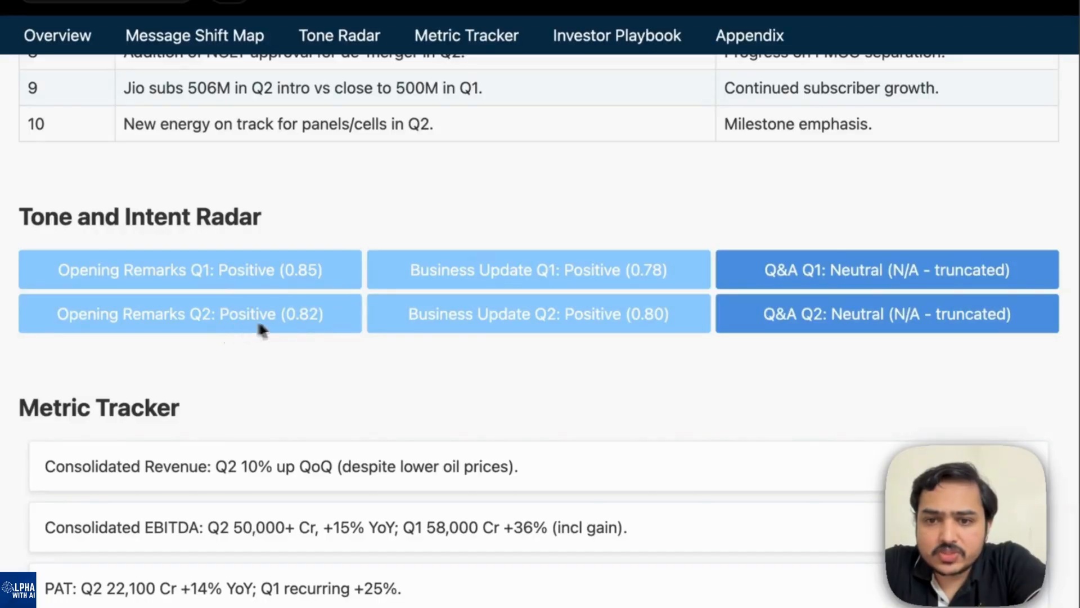
mouse_move(315, 274)
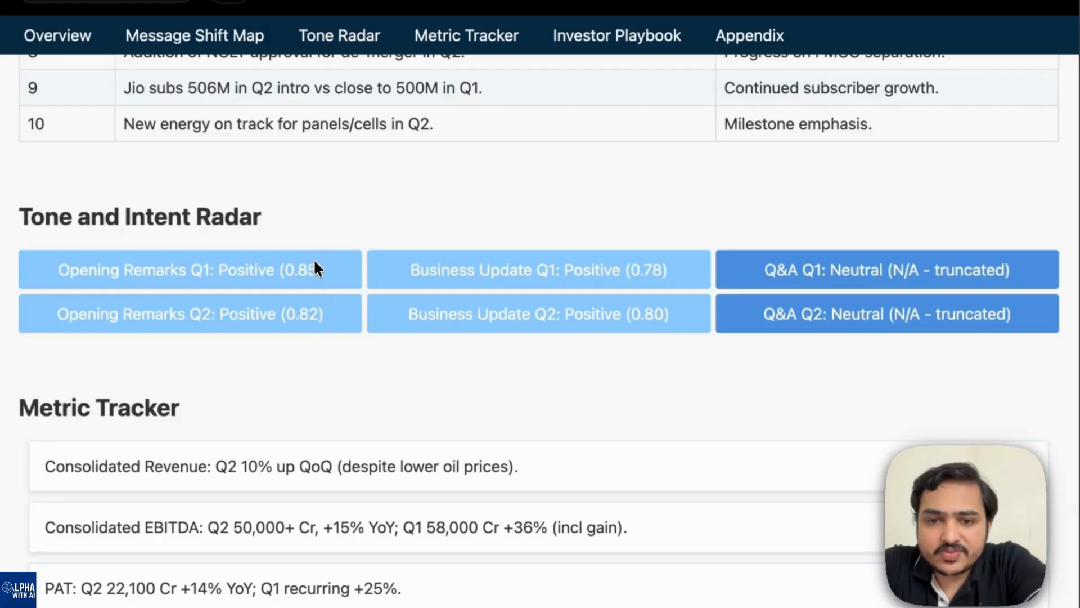
Scroll through the Metric Tracker cards down to Capex and the start of the Investor Playbook
scroll(down, 3)
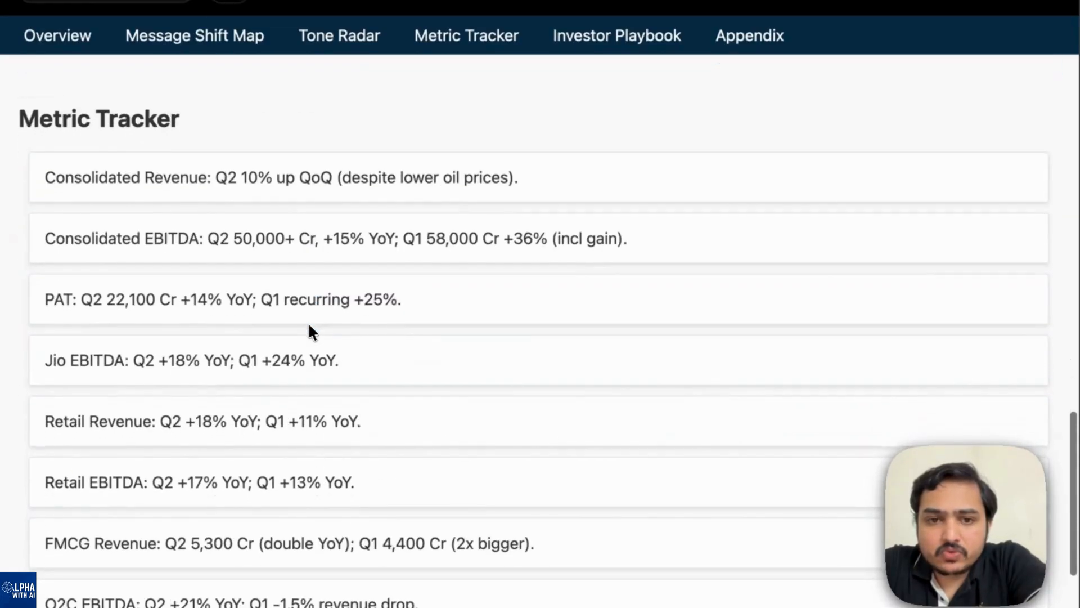
scroll(down, 3)
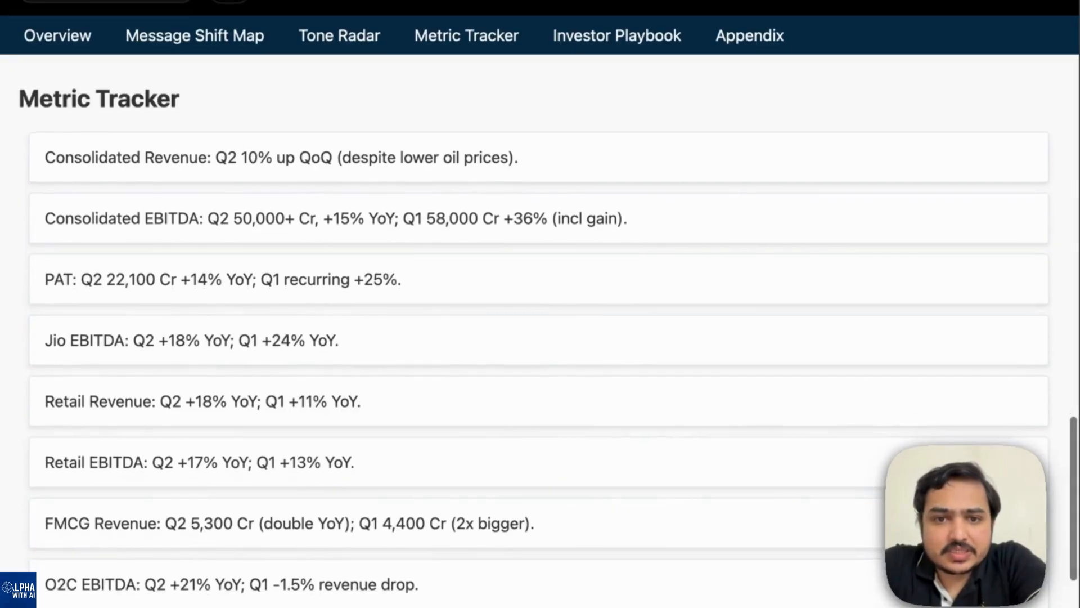
mouse_move(269, 342)
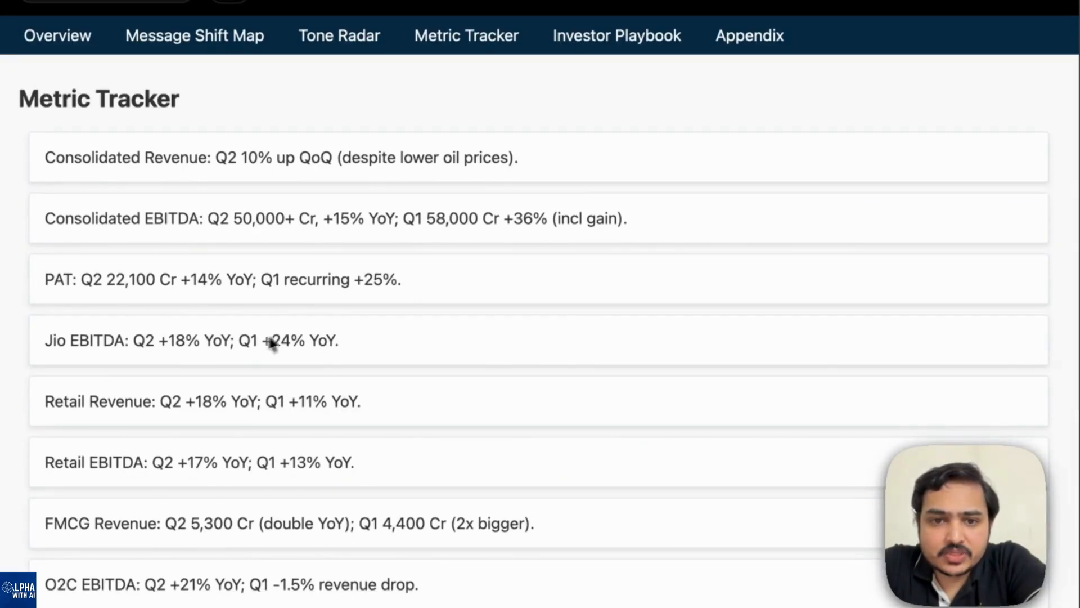
scroll(down, 3)
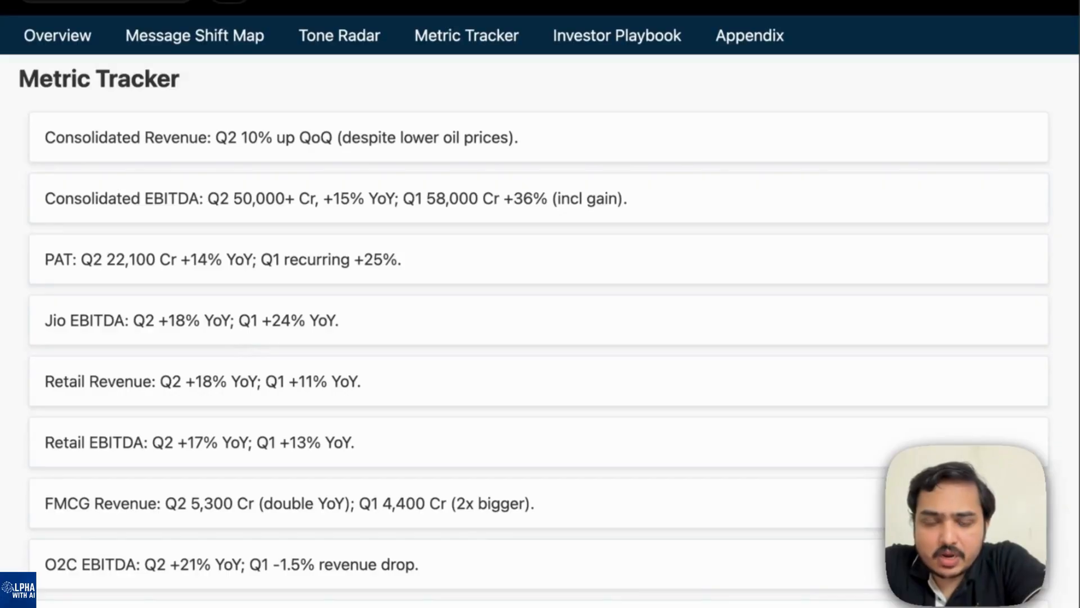
scroll(down, 3)
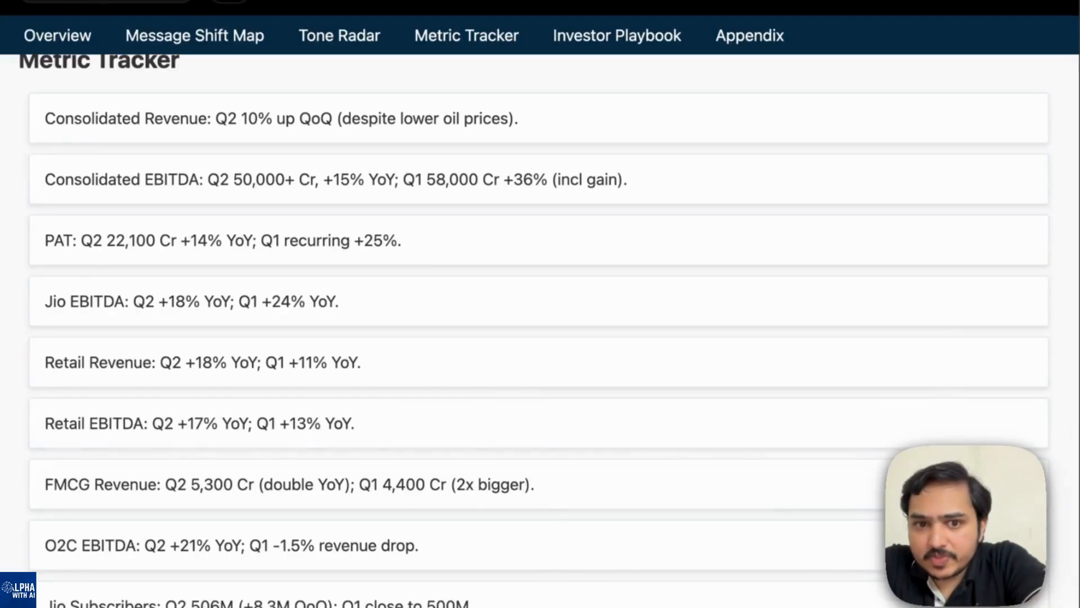
scroll(down, 3)
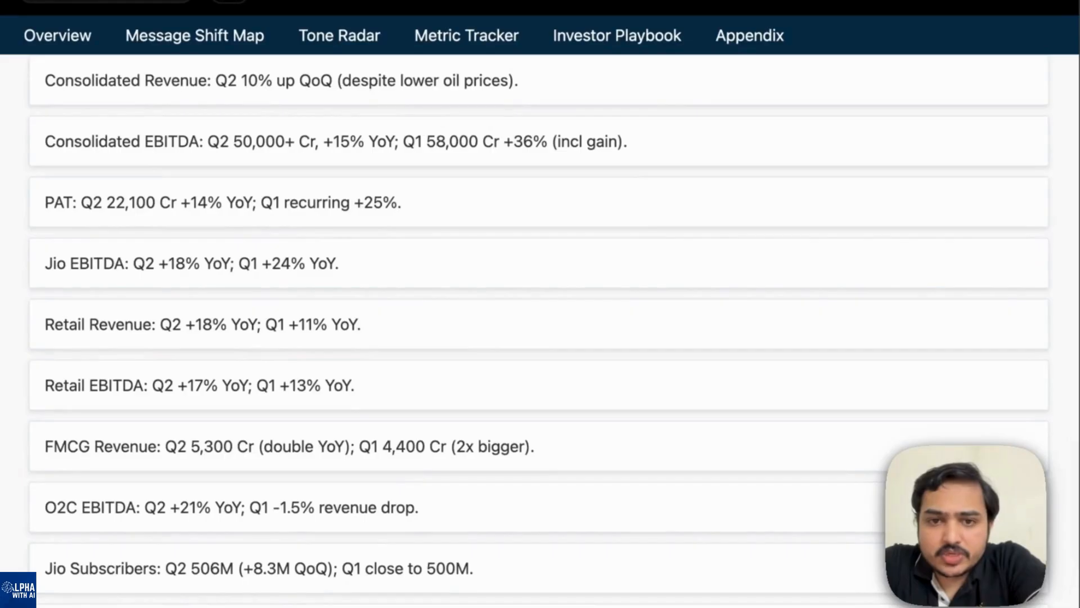
scroll(down, 3)
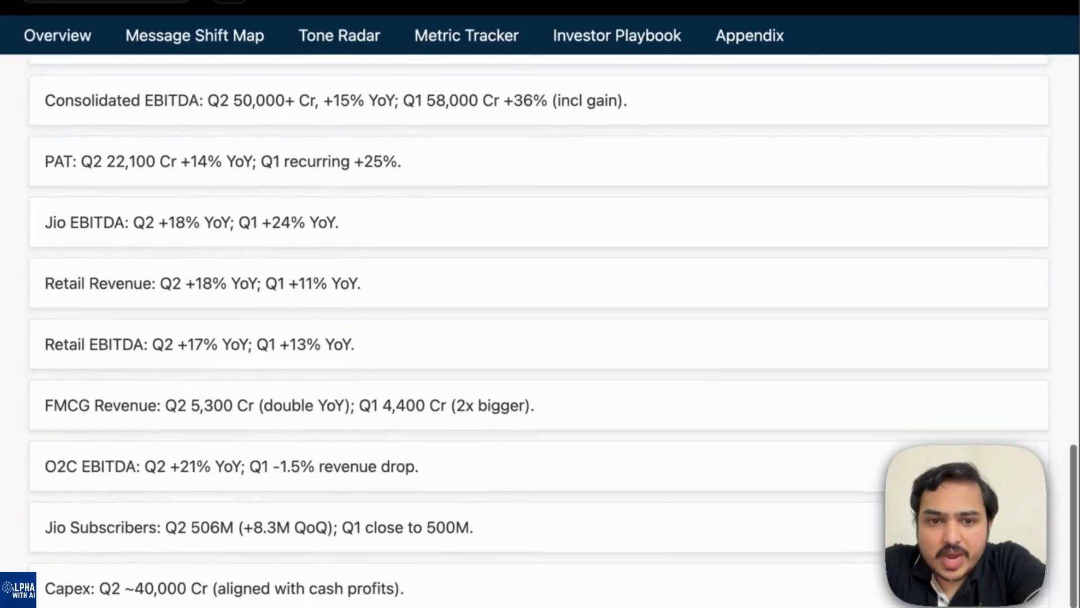
scroll(down, 3)
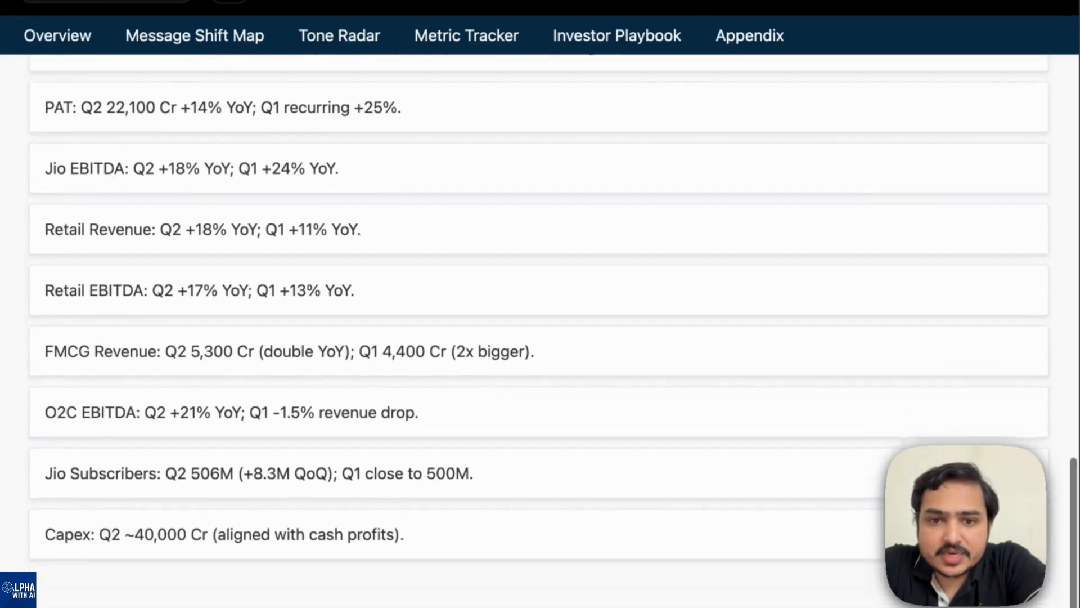
scroll(down, 3)
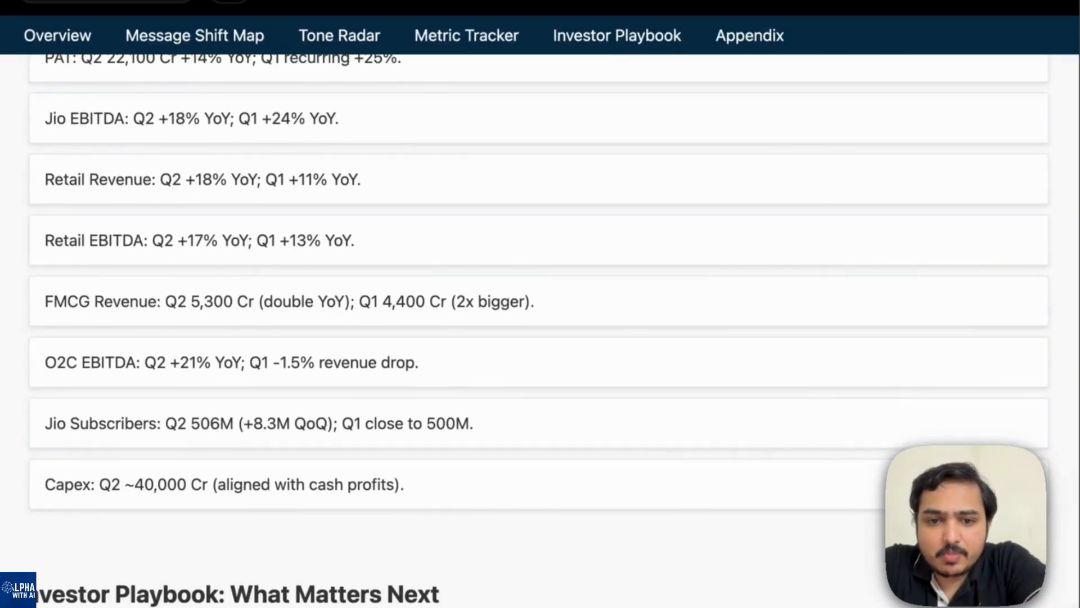
scroll(down, 3)
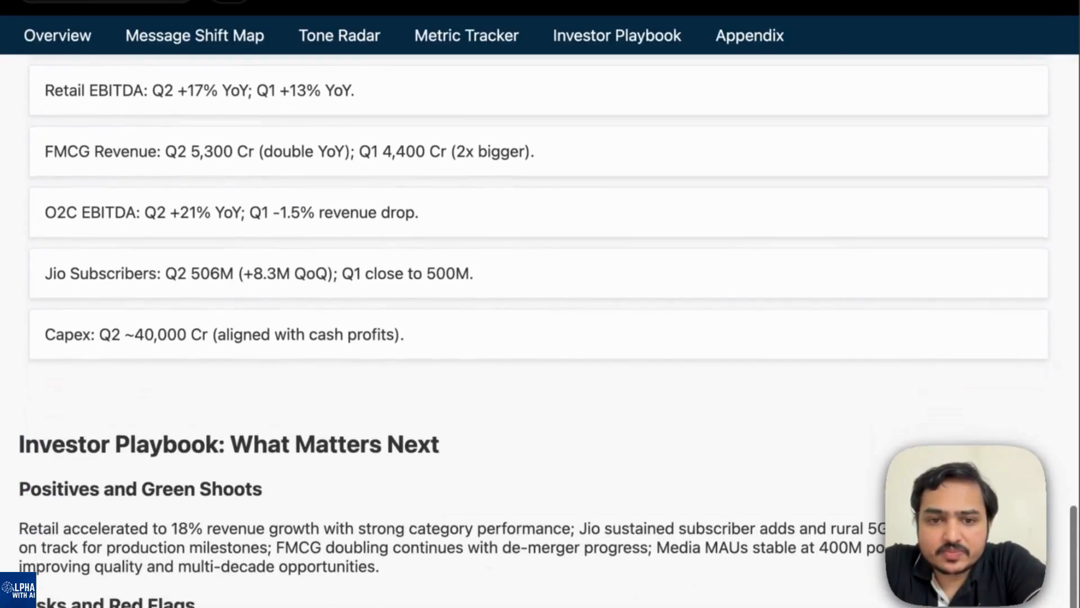
Review the Investor Playbook's Positives and Green Shoots and Risks and Red Flags, glancing back at the Metric Tracker
scroll(down, 3)
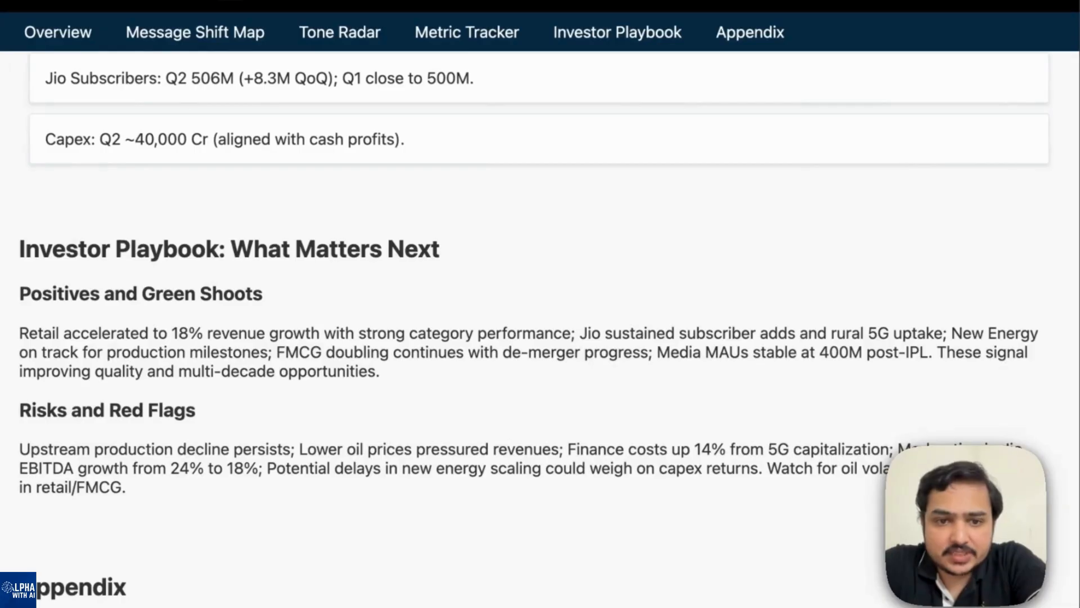
mouse_move(82, 369)
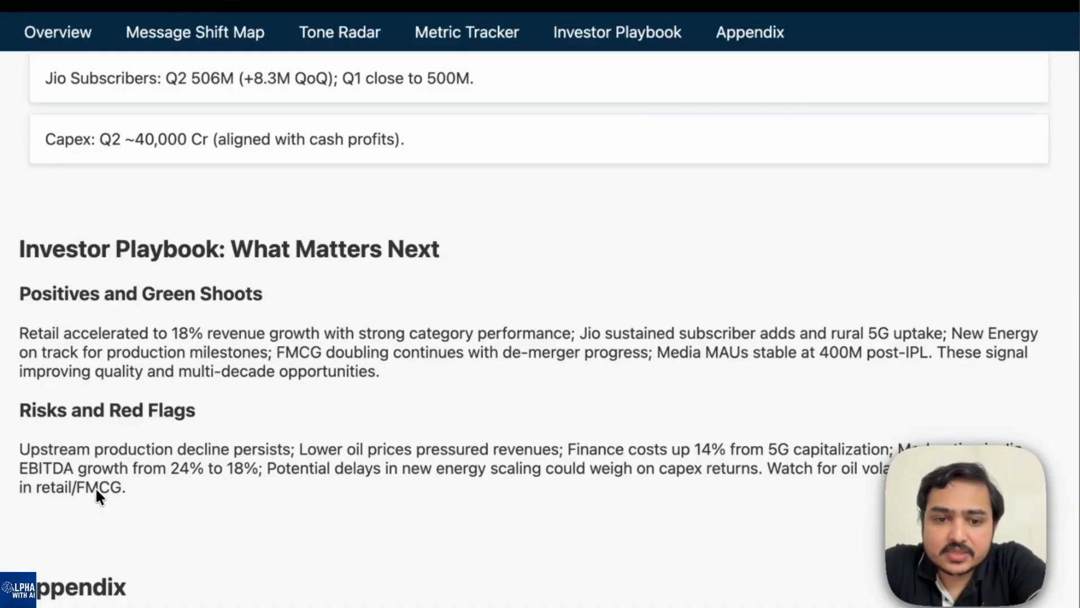
mouse_move(82, 468)
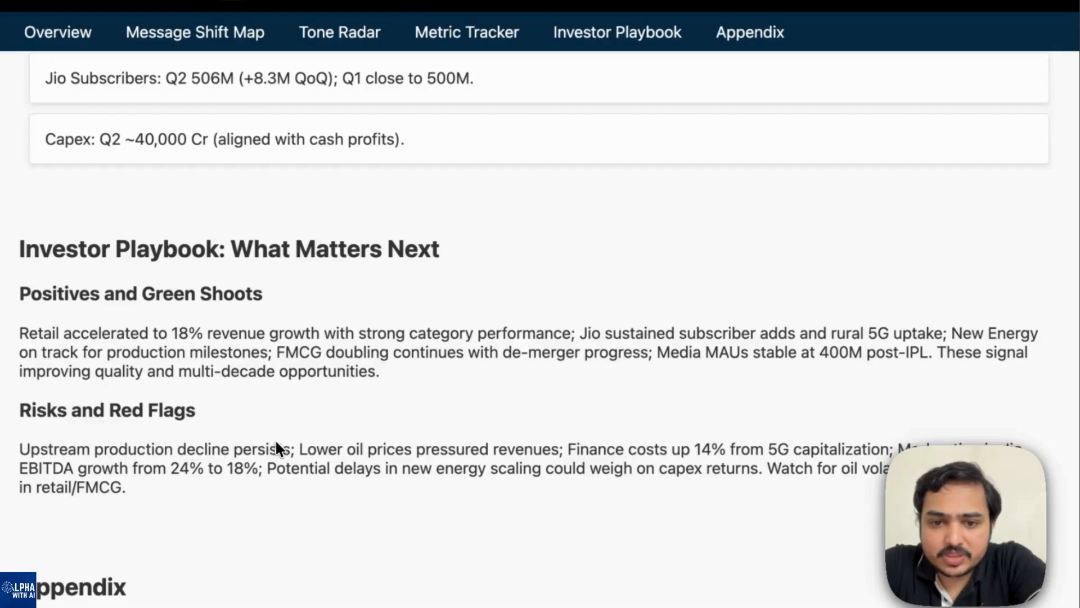
mouse_move(461, 458)
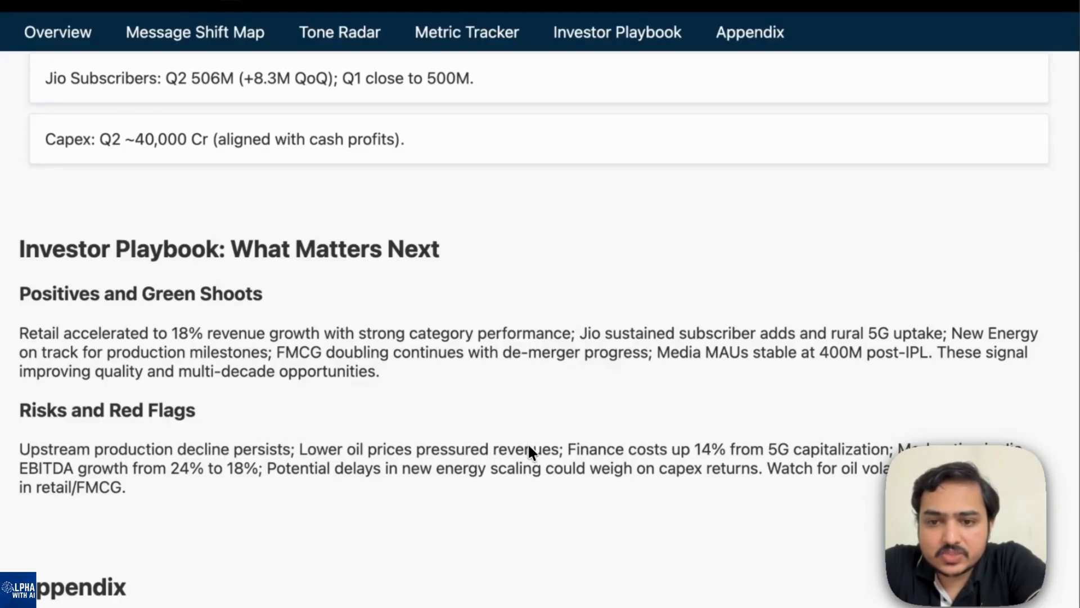
scroll(up, 3)
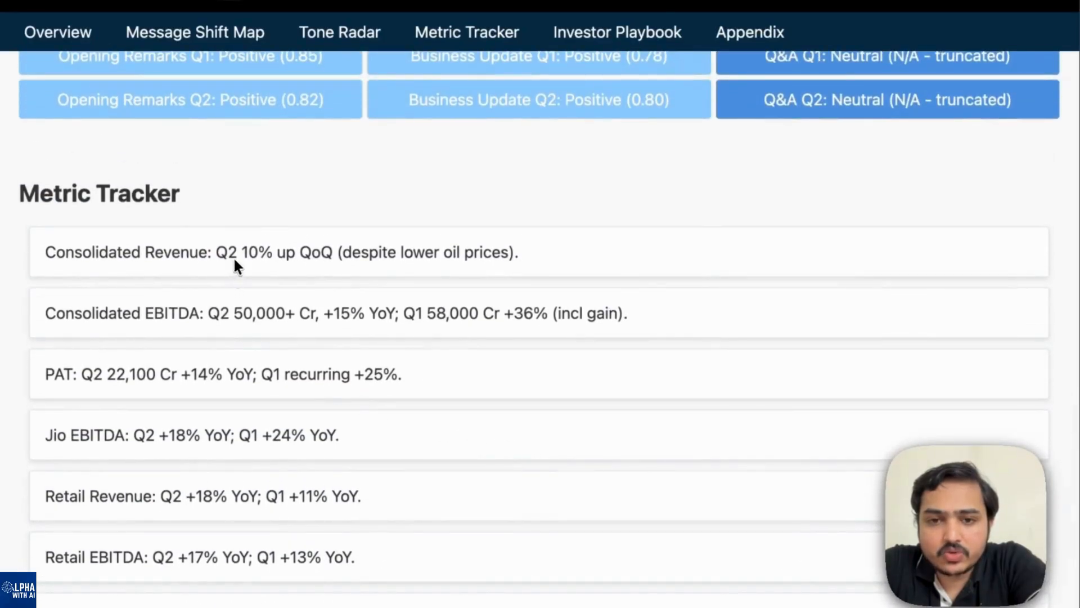
scroll(down, 3)
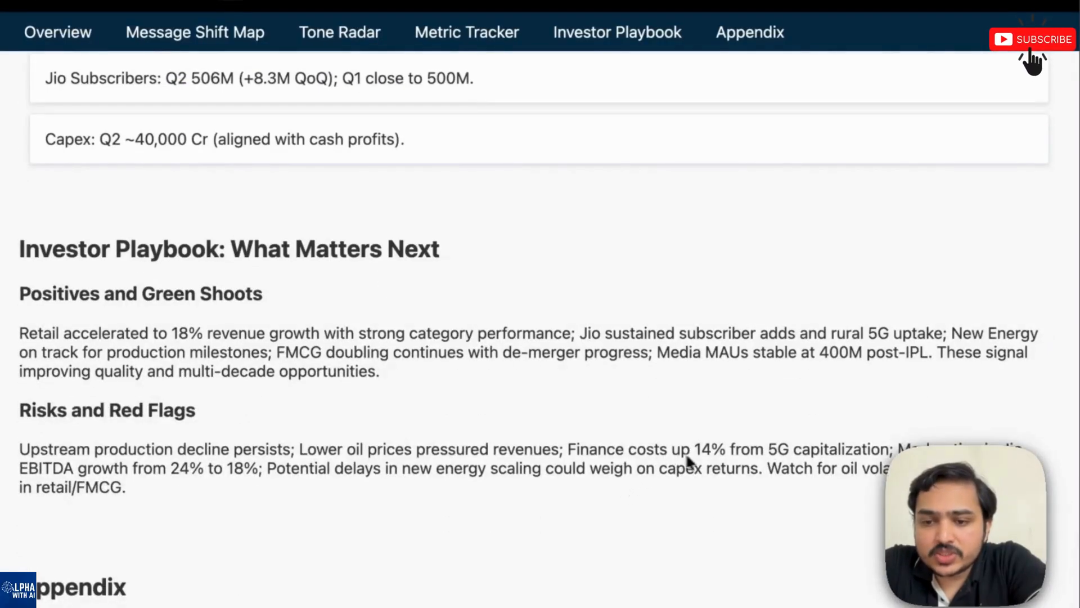
mouse_move(741, 454)
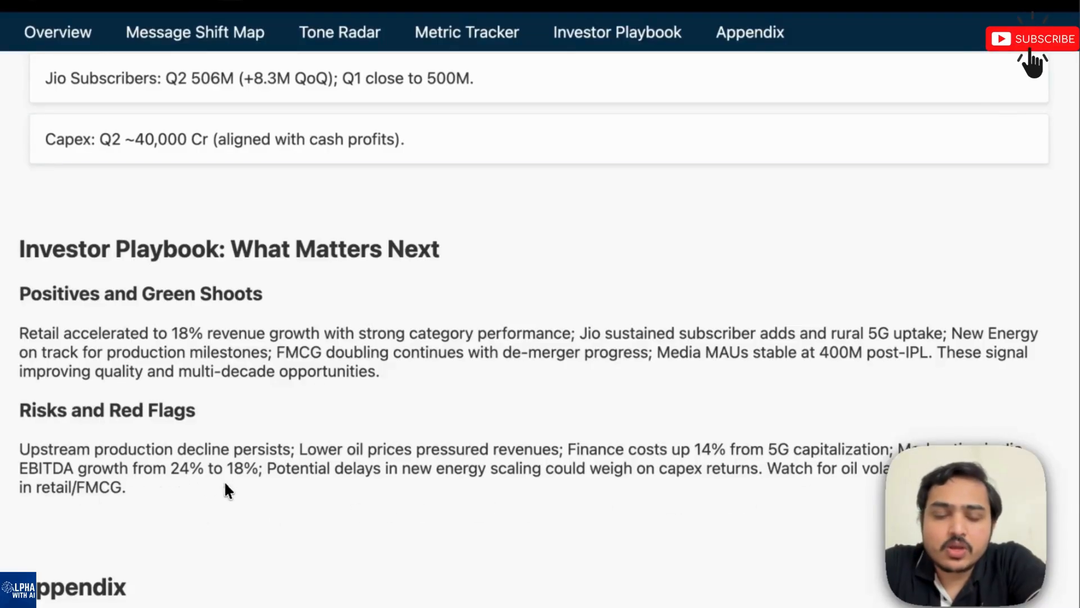
scroll(down, 3)
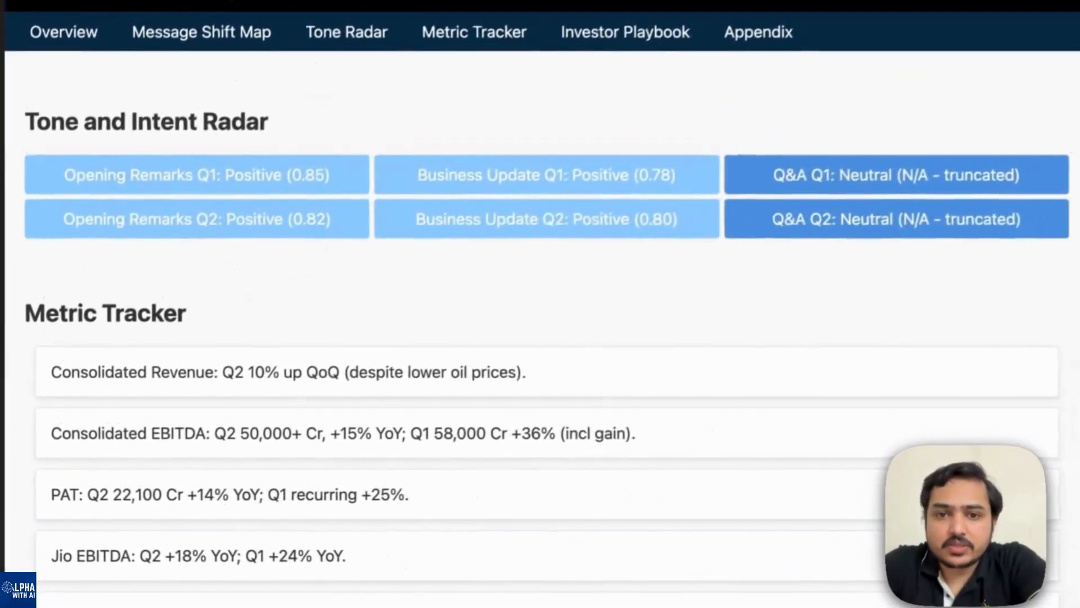
Return to the Message Shift Map and its Top 10 Significant Changes table
scroll(down, 3)
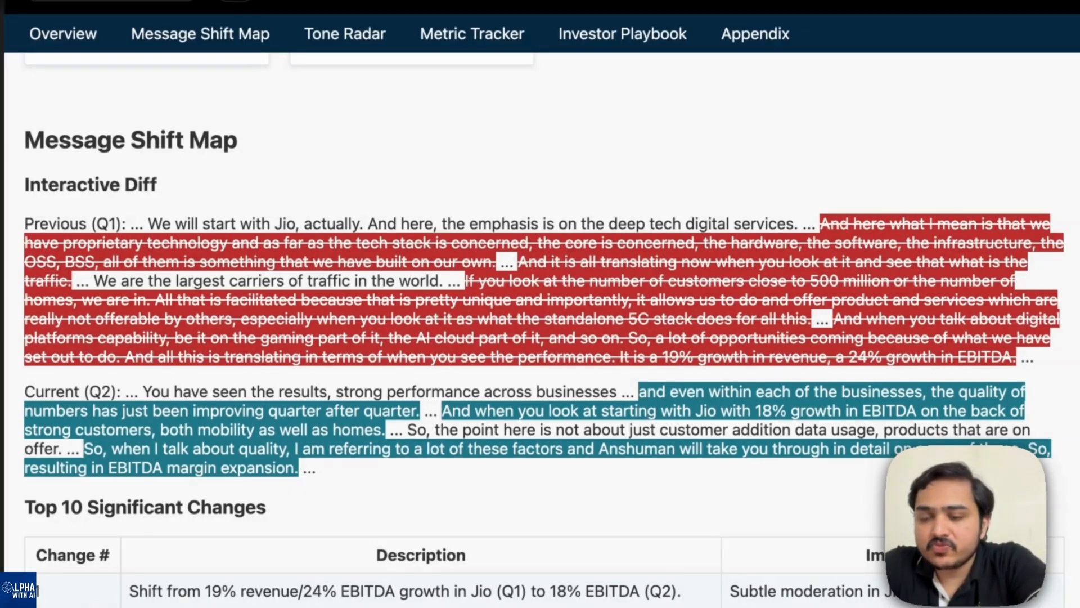
scroll(down, 3)
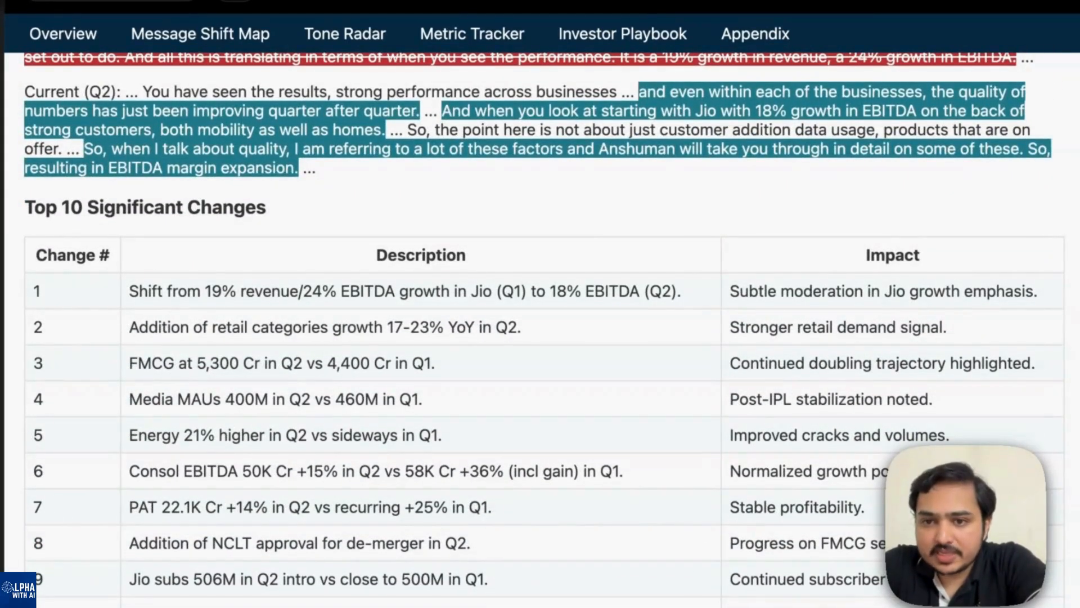
Scroll to the Risks and Red Flags noting Jio EBITDA growth slowing from 24% to 18%
scroll(down, 3)
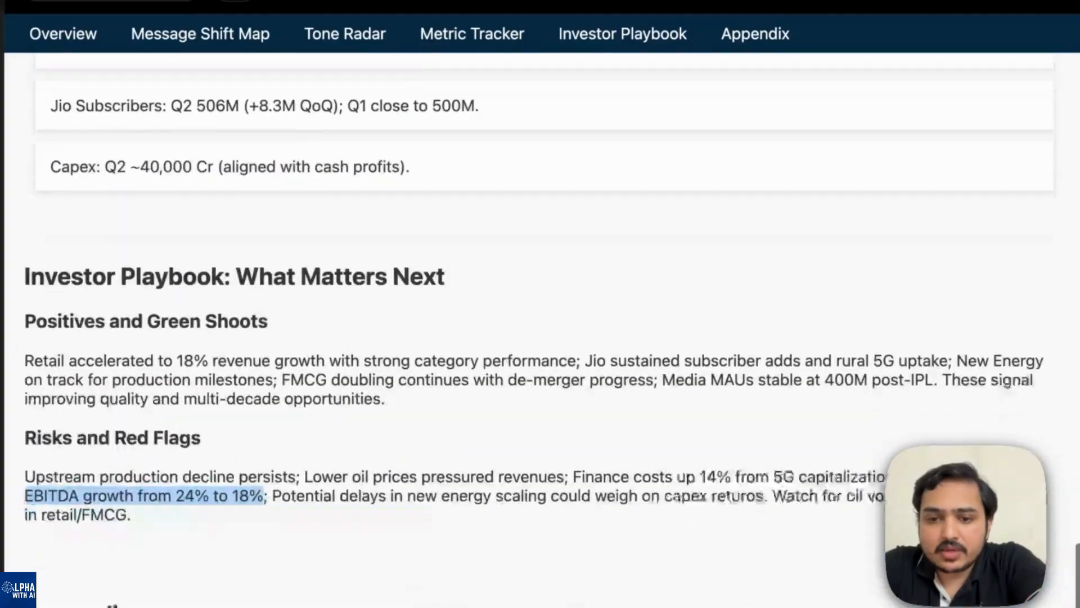
scroll(down, 3)
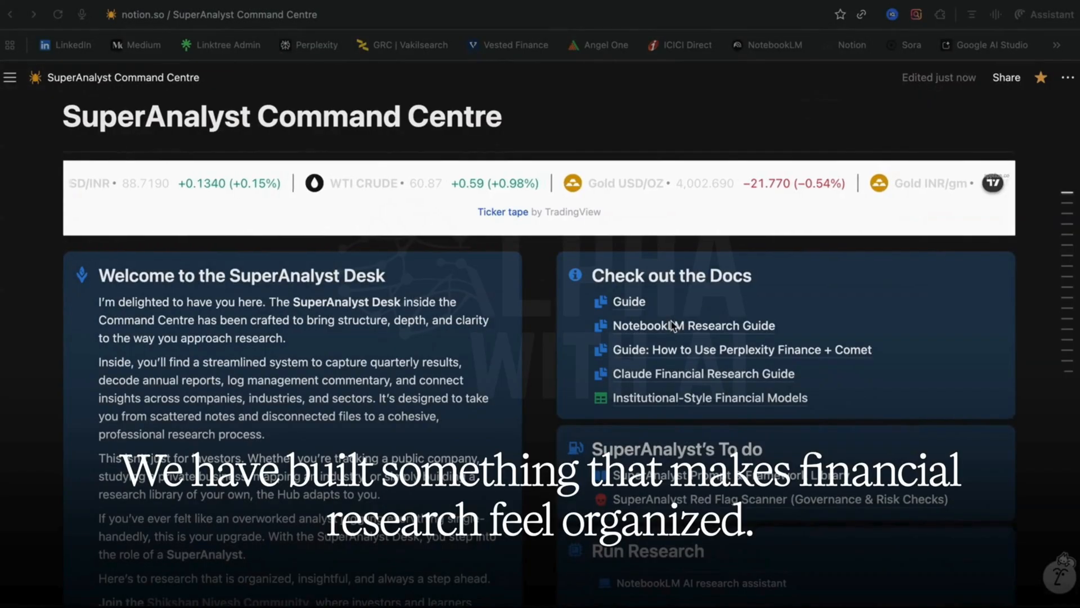
click(694, 326)
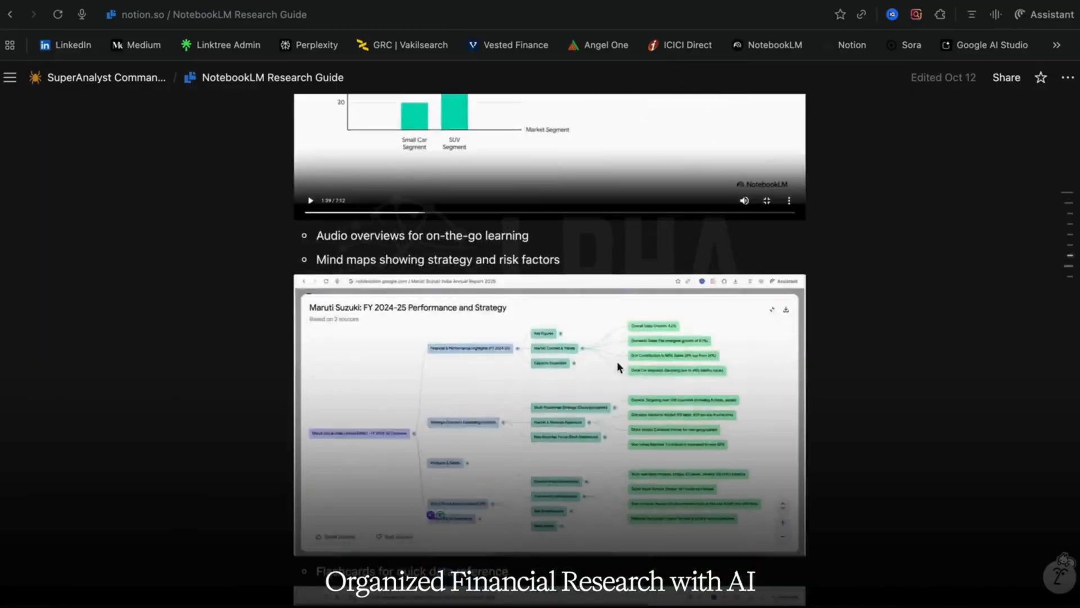
click(106, 78)
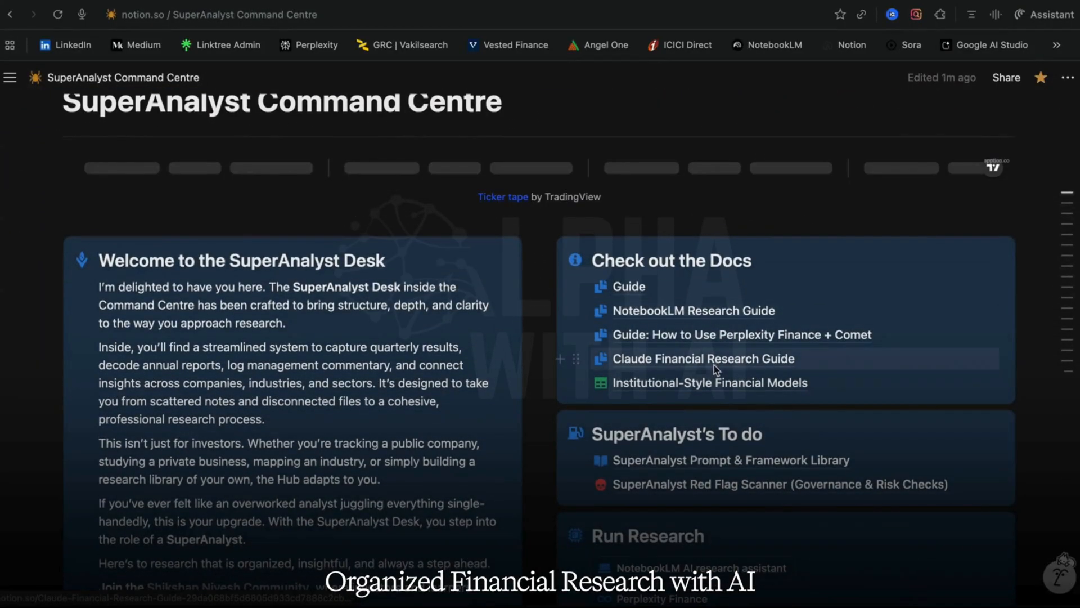
click(702, 358)
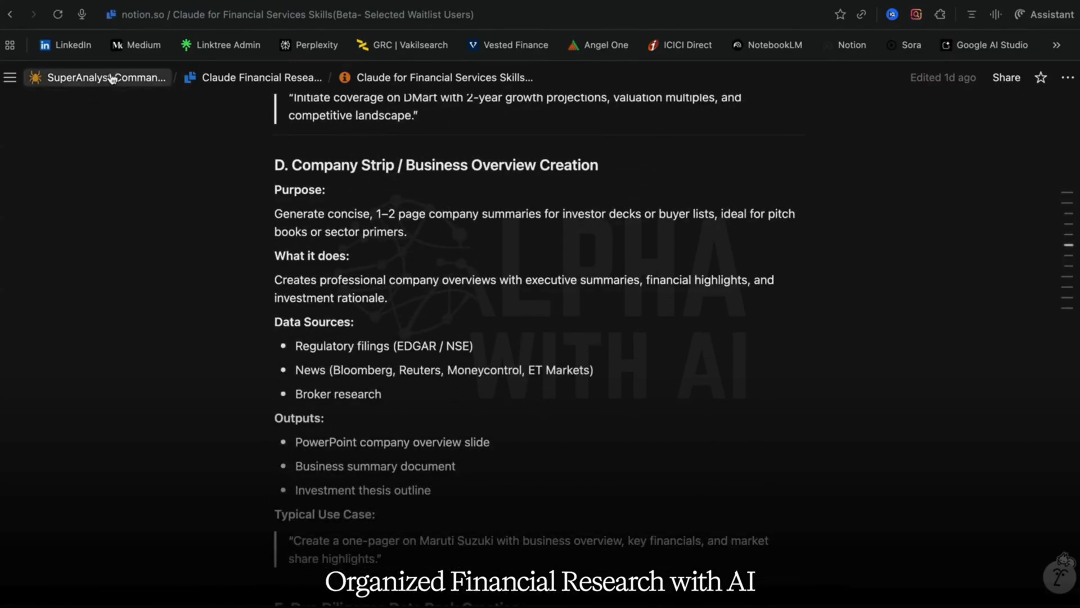
click(99, 77)
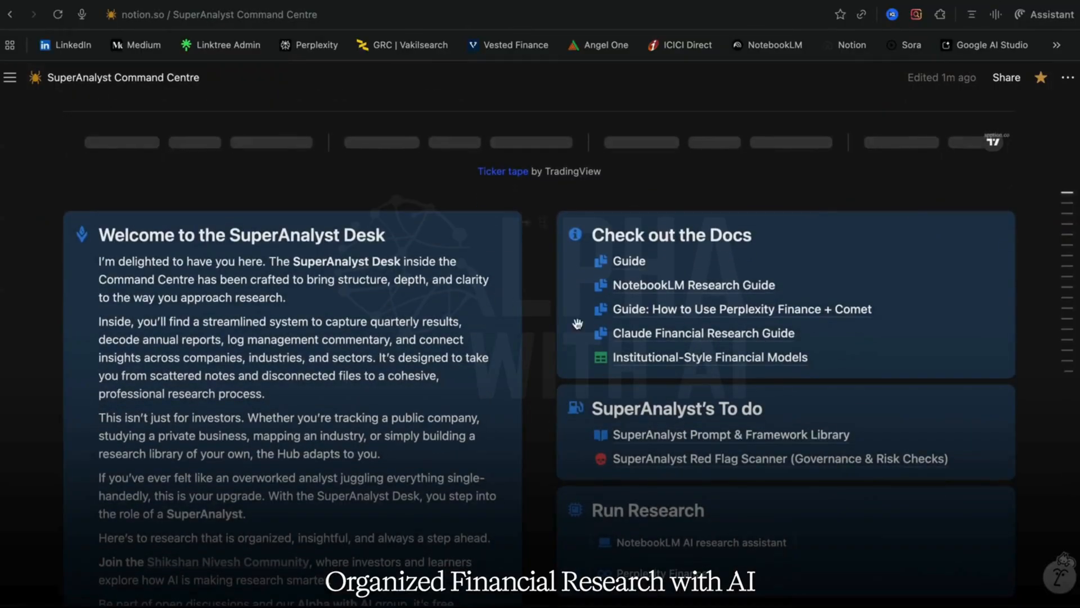
click(739, 309)
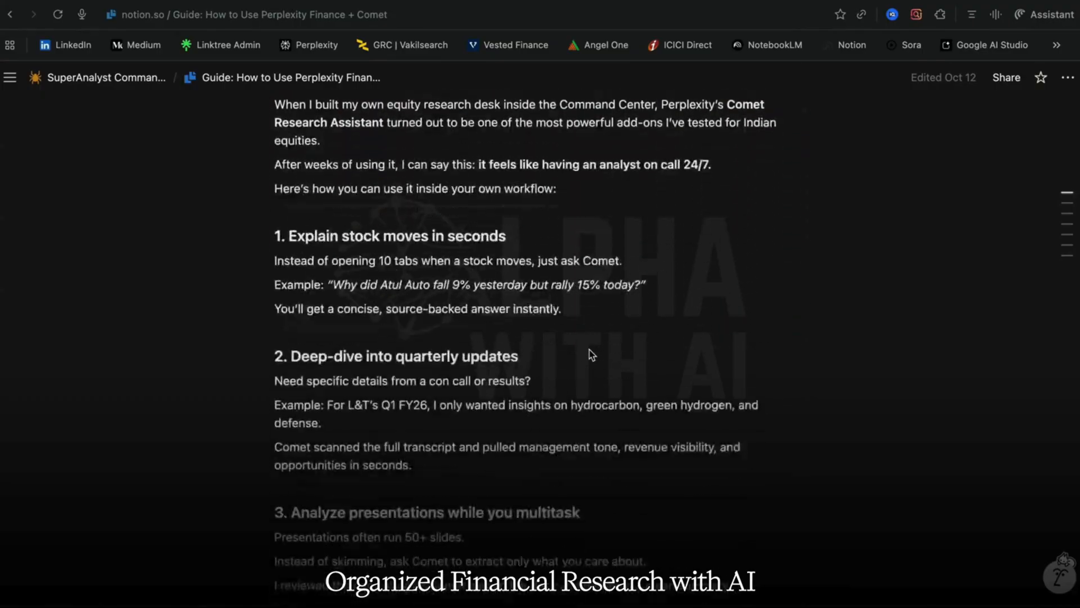
scroll(down, 3)
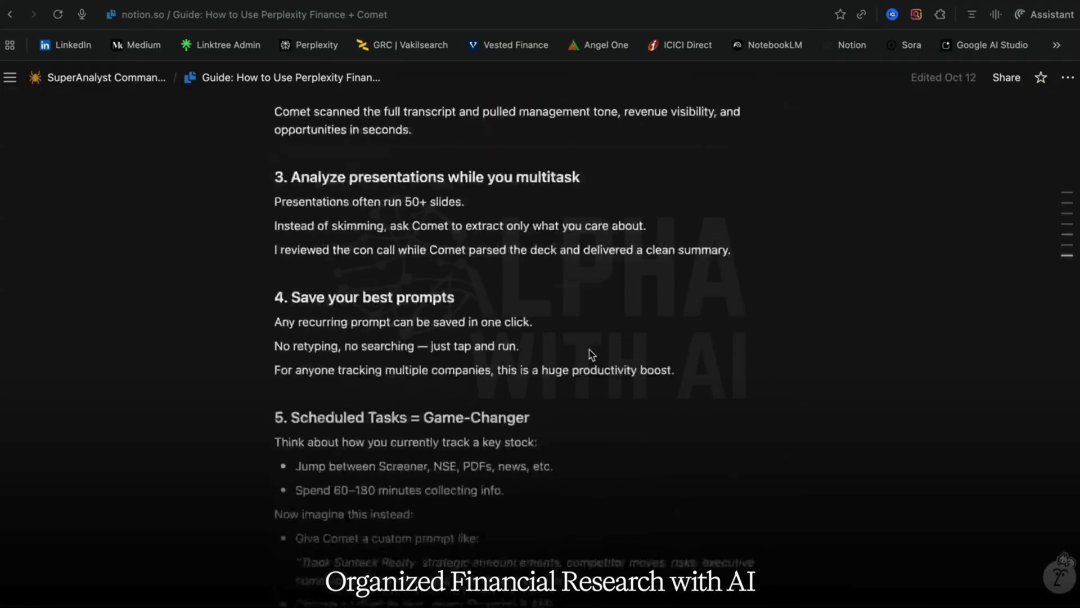
scroll(up, 3)
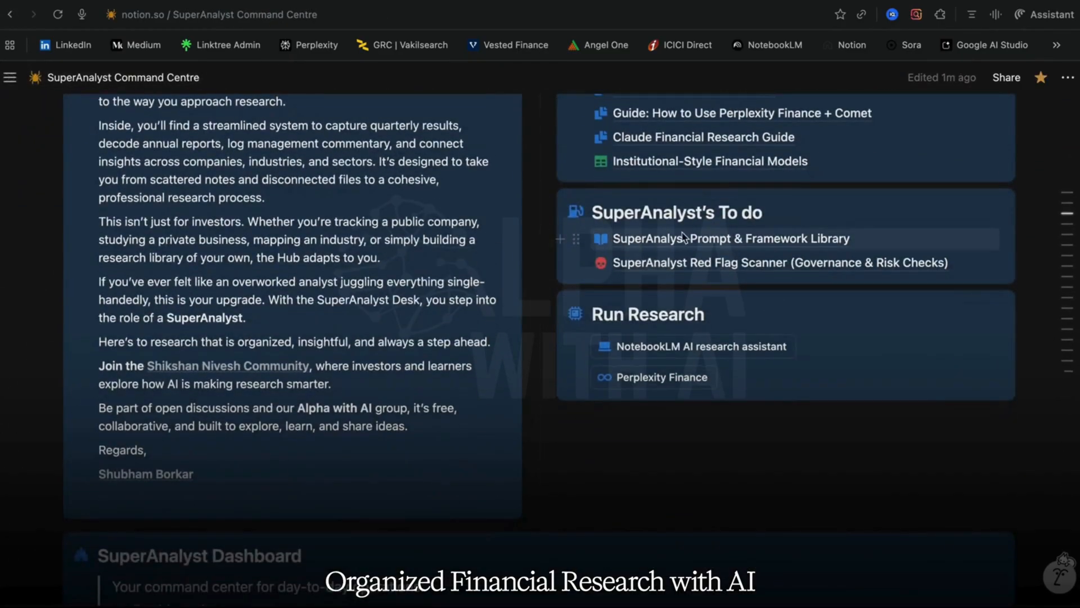
Browse the SuperAnalyst Prompt & Framework Library, then the Command Centre's Dashboard, Focus and Review sections
click(732, 238)
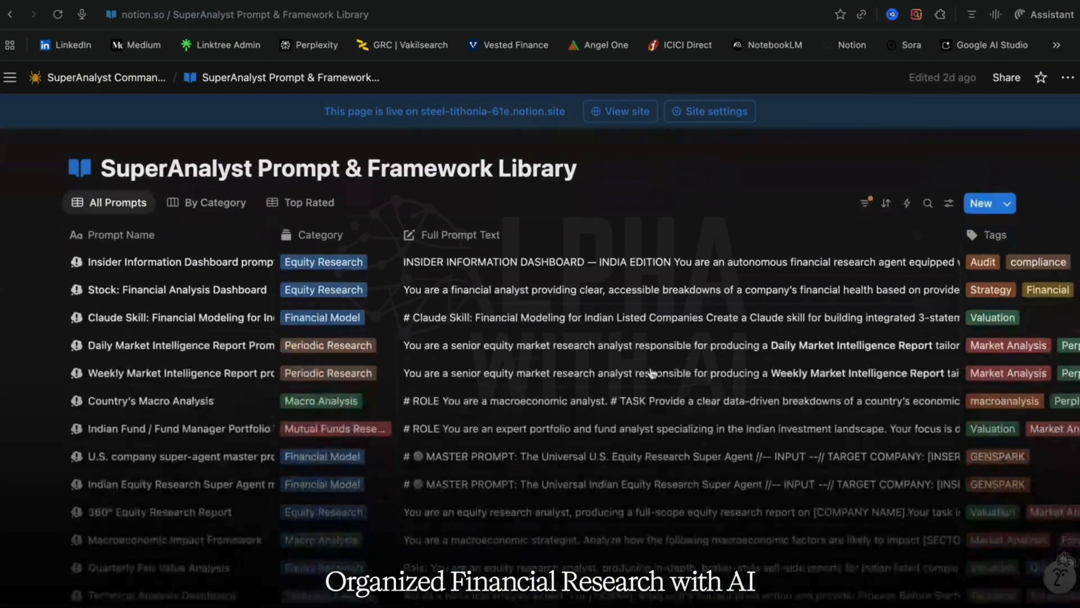
scroll(down, 3)
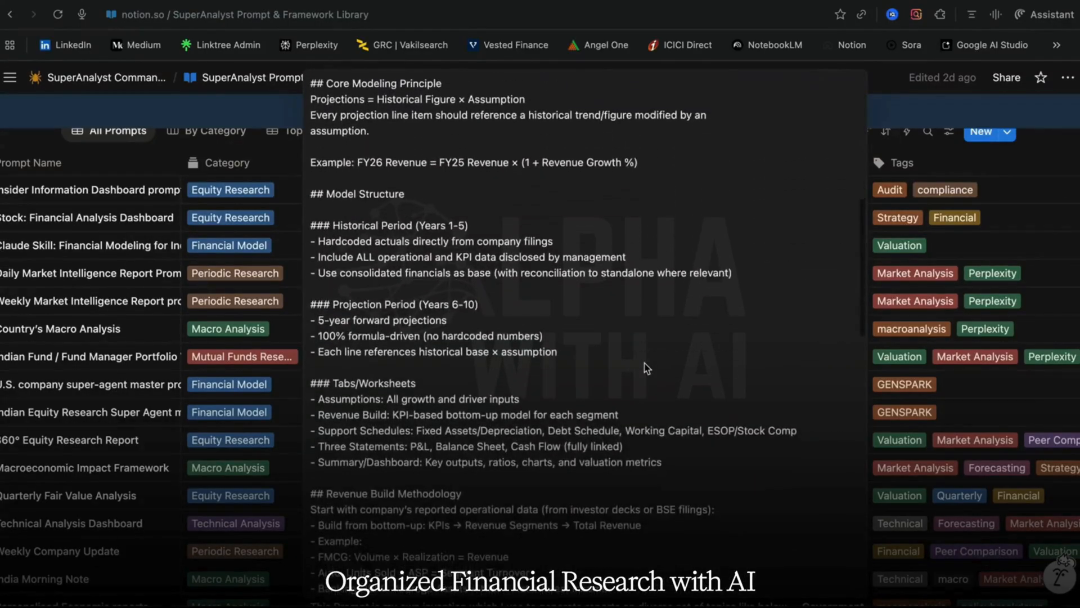
scroll(down, 3)
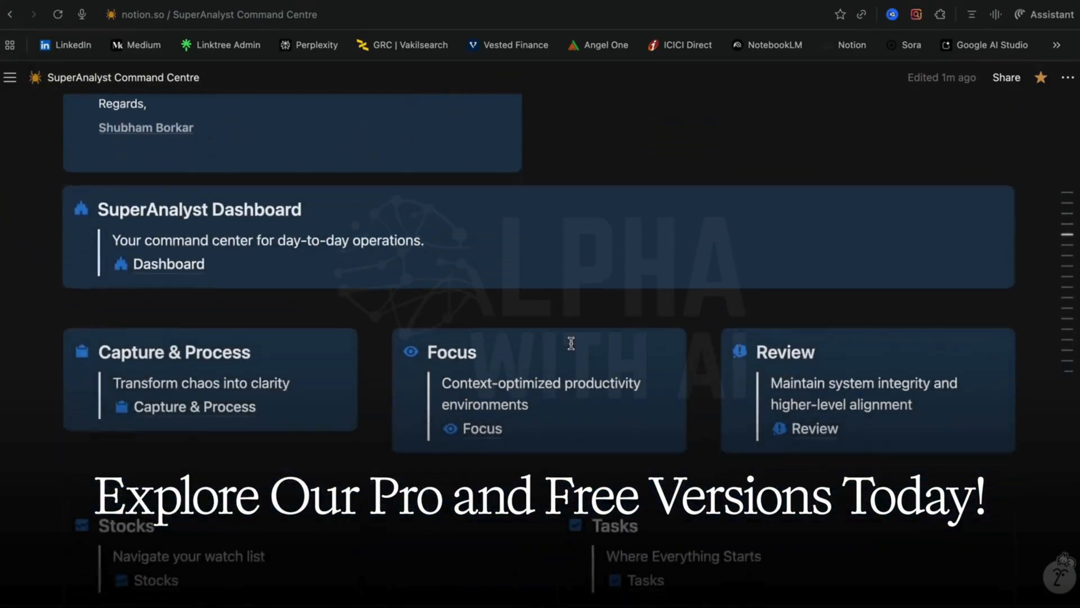
scroll(down, 3)
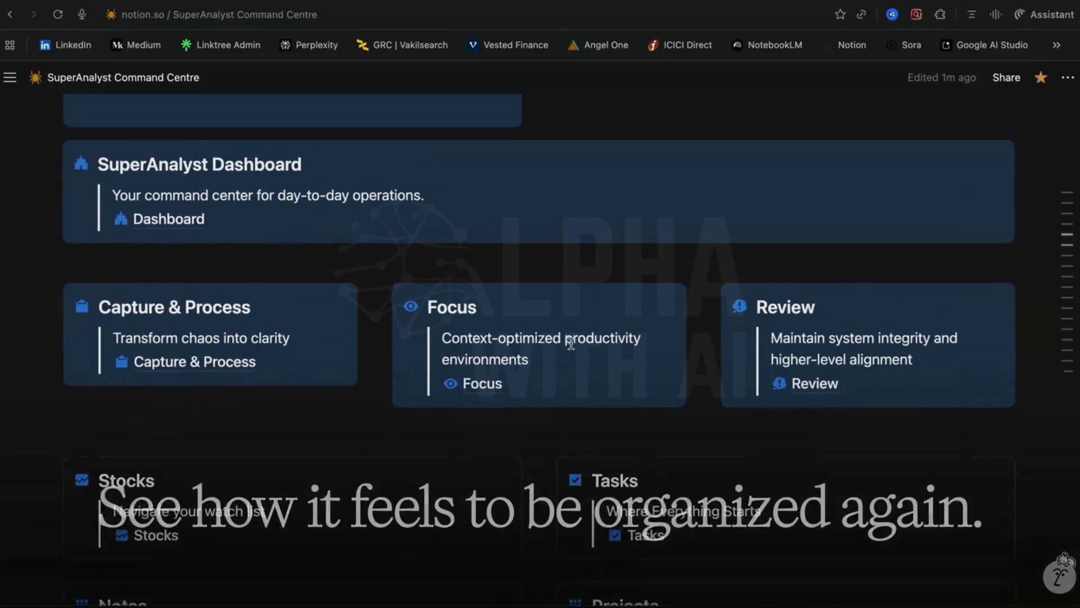